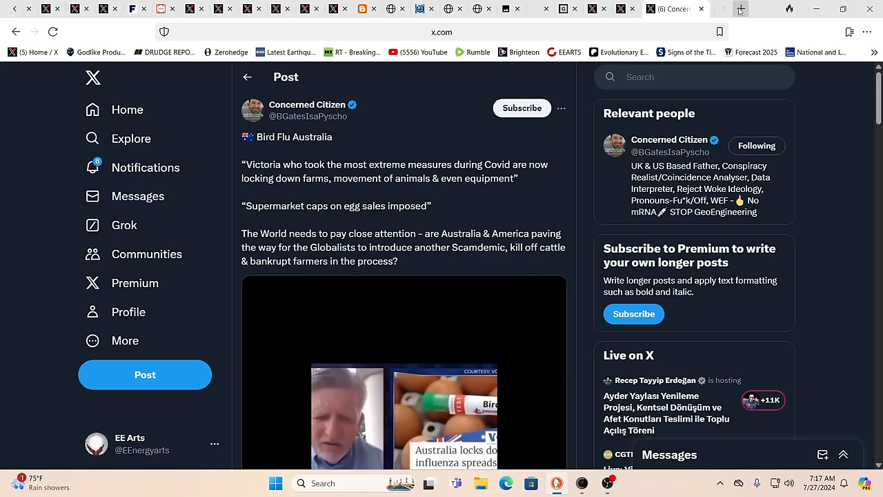
mouse_move(725, 27)
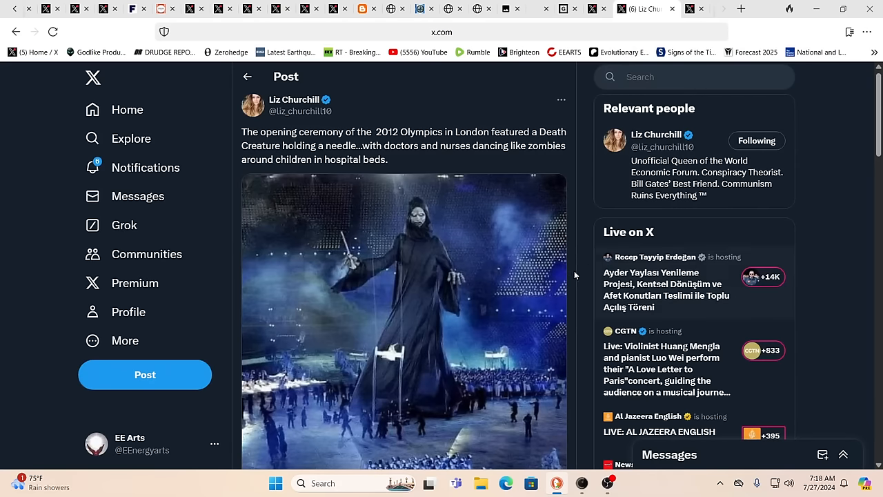
mouse_move(582, 274)
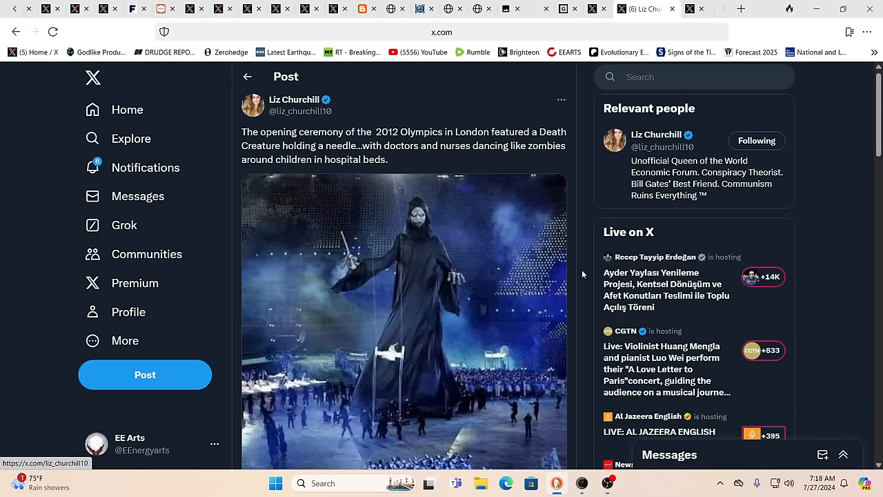
mouse_move(452, 266)
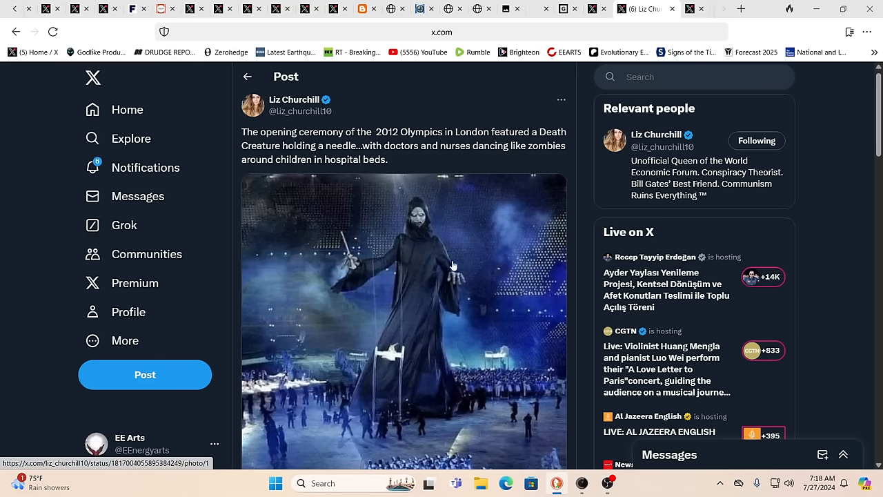
mouse_move(416, 307)
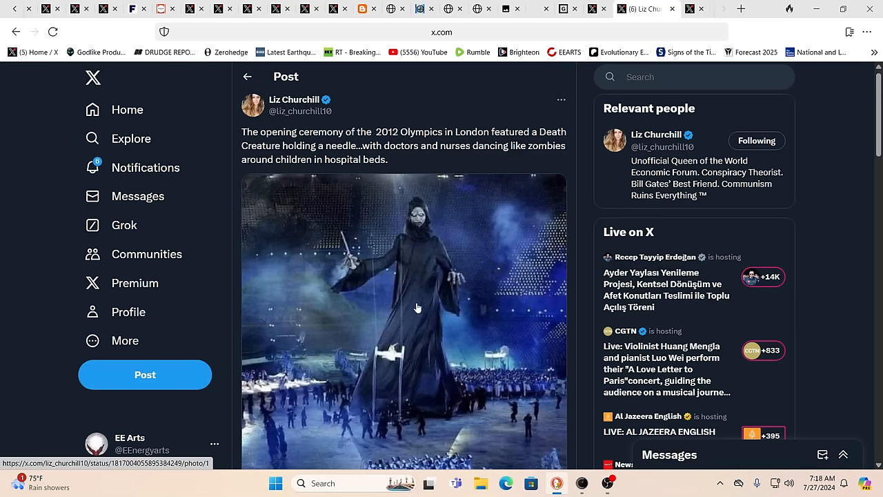
mouse_move(466, 287)
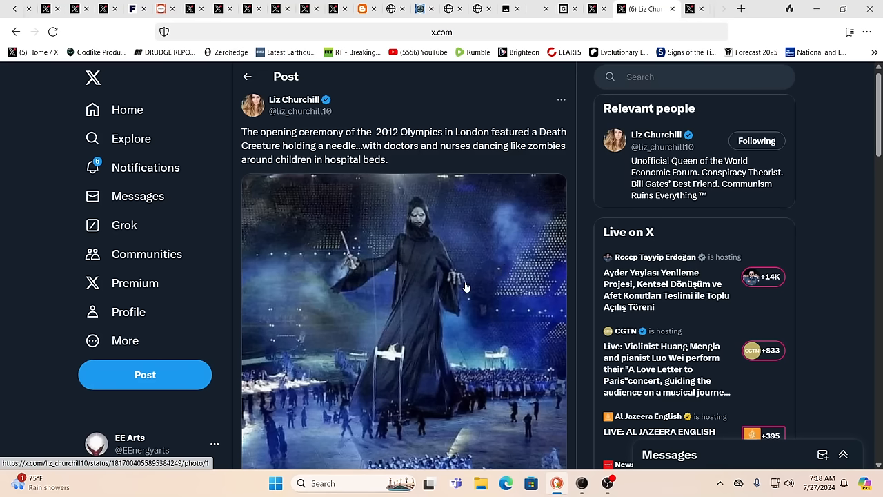
mouse_move(352, 274)
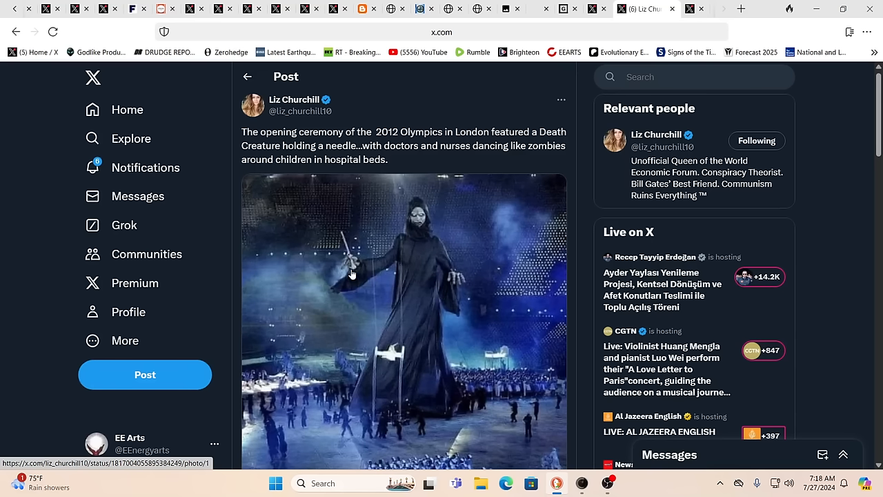
mouse_move(358, 278)
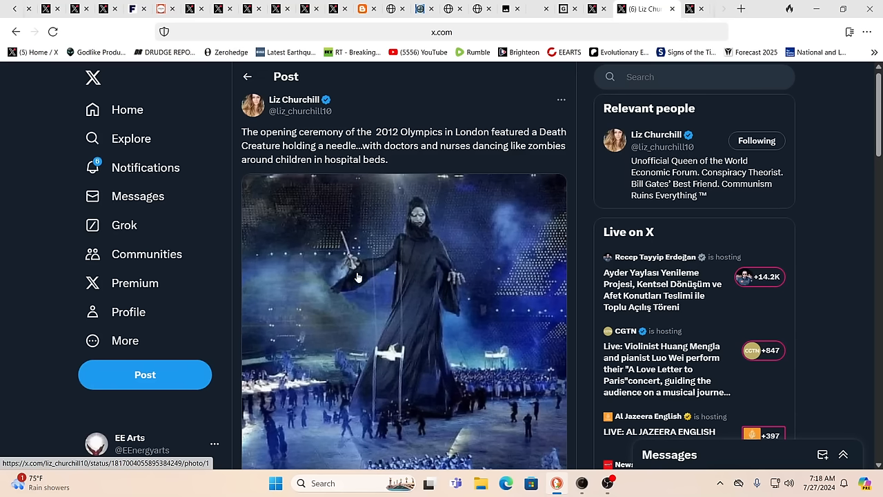
mouse_move(421, 383)
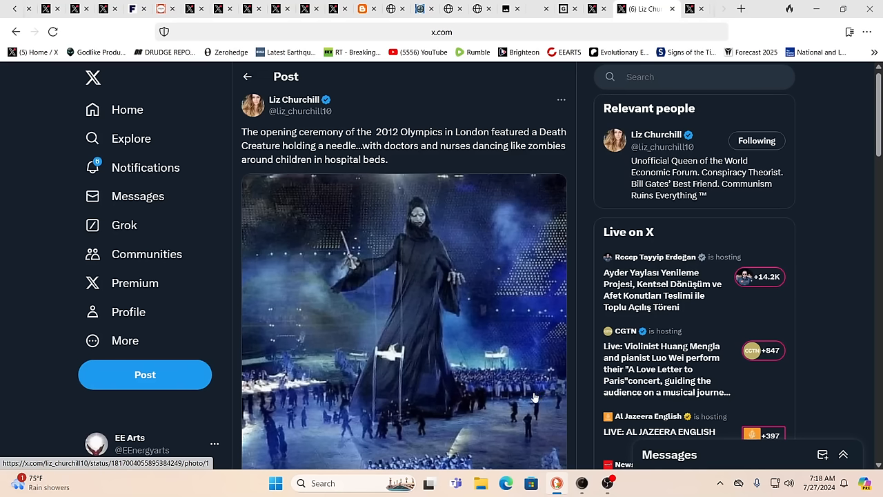
mouse_move(446, 372)
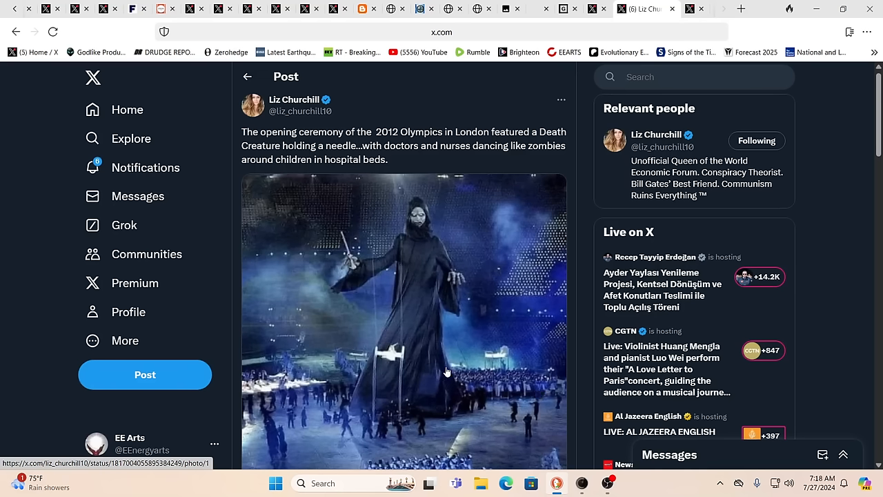
mouse_move(447, 365)
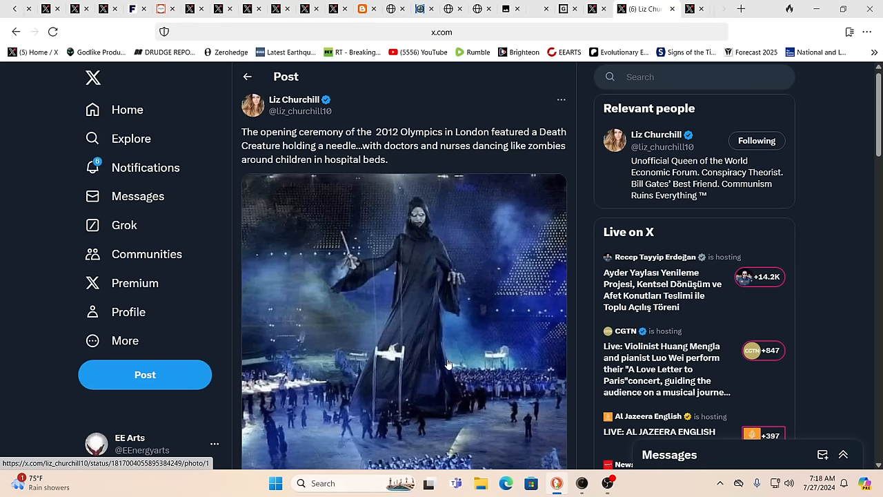
mouse_move(495, 387)
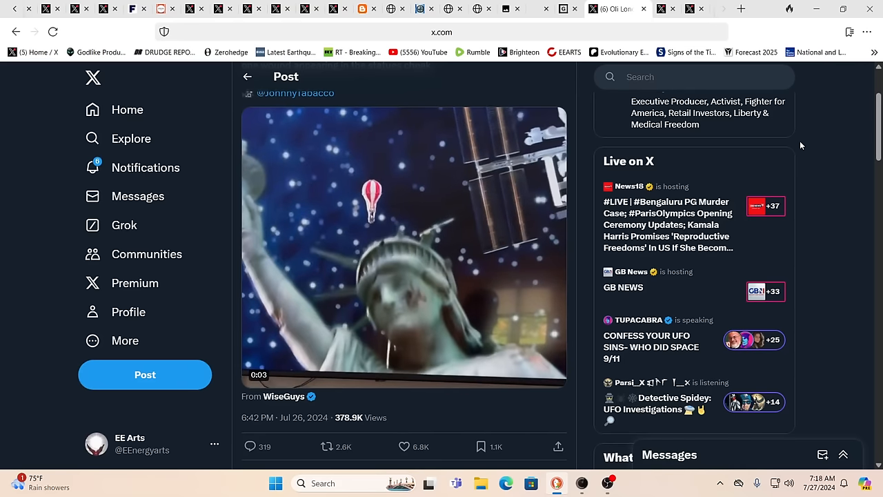
left_click(404, 245)
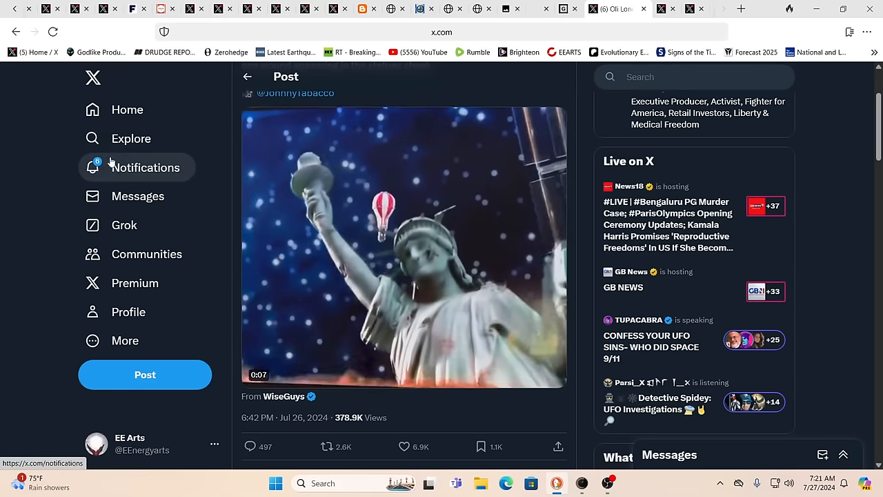
Scroll and watch the Oli London post video, then close that tab.
left_click(404, 246)
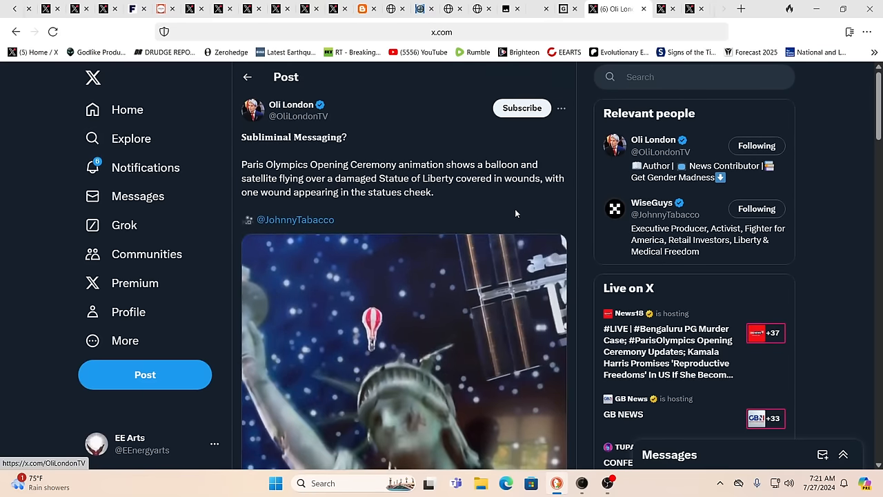
scroll("down", 3)
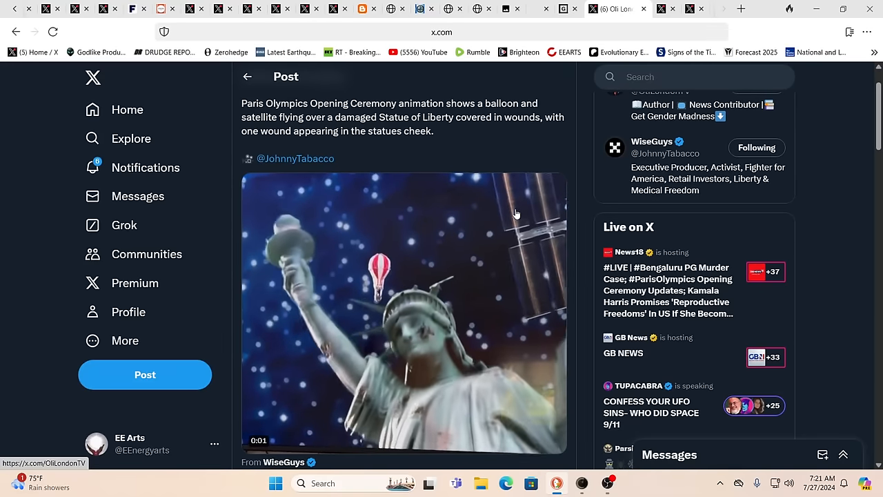
left_click(403, 311)
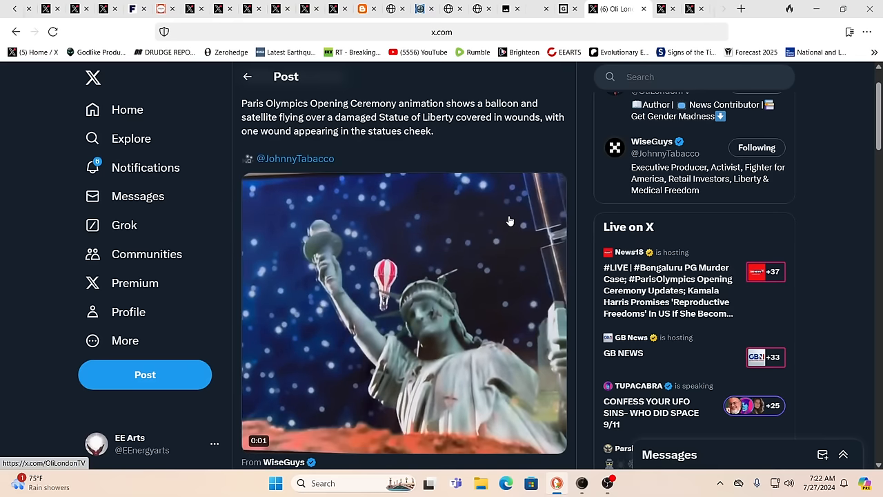
left_click(403, 311)
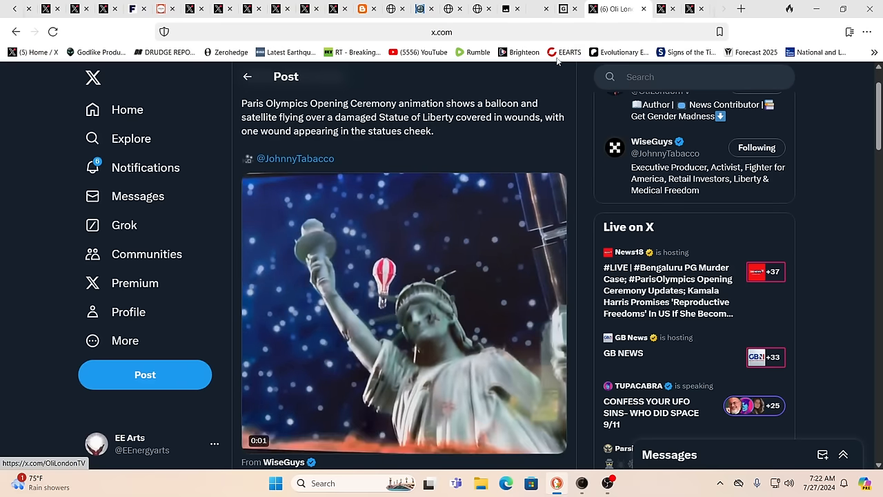
left_click(583, 9)
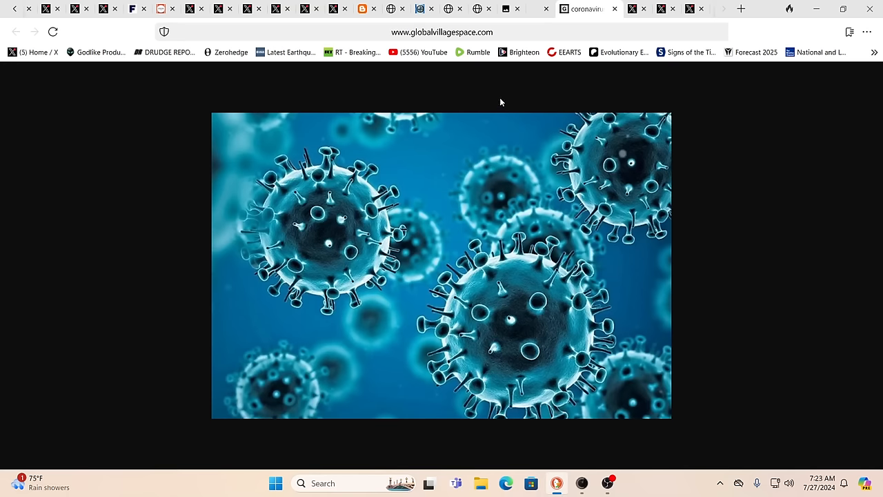
left_click(559, 9)
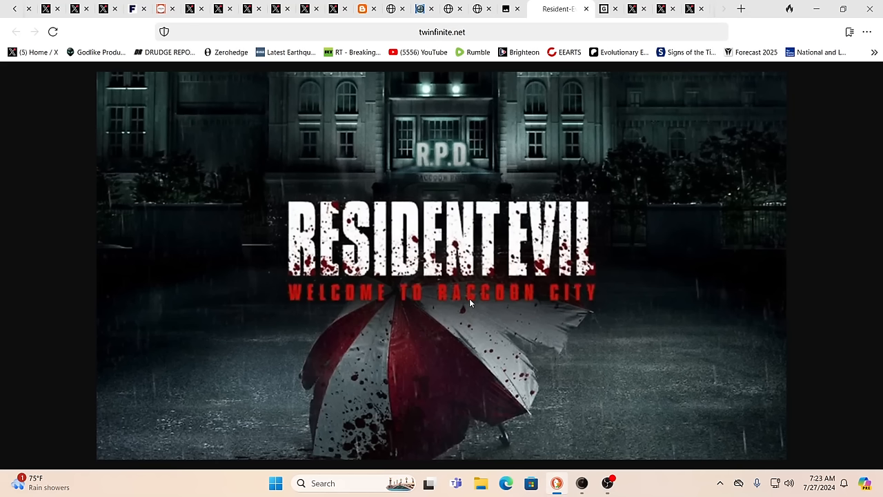
mouse_move(441, 316)
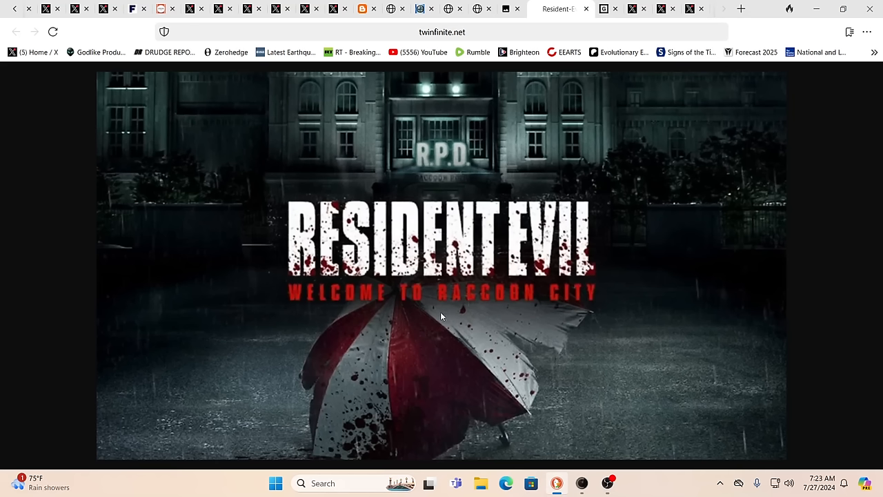
mouse_move(510, 247)
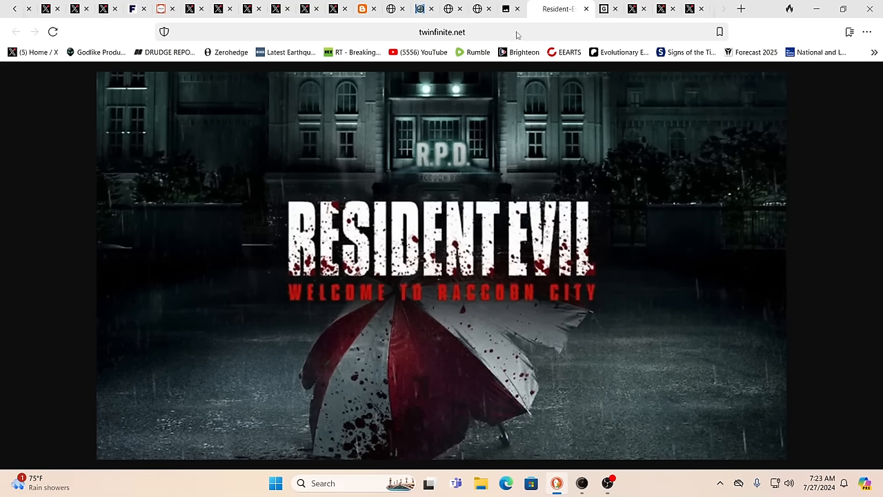
mouse_move(343, 366)
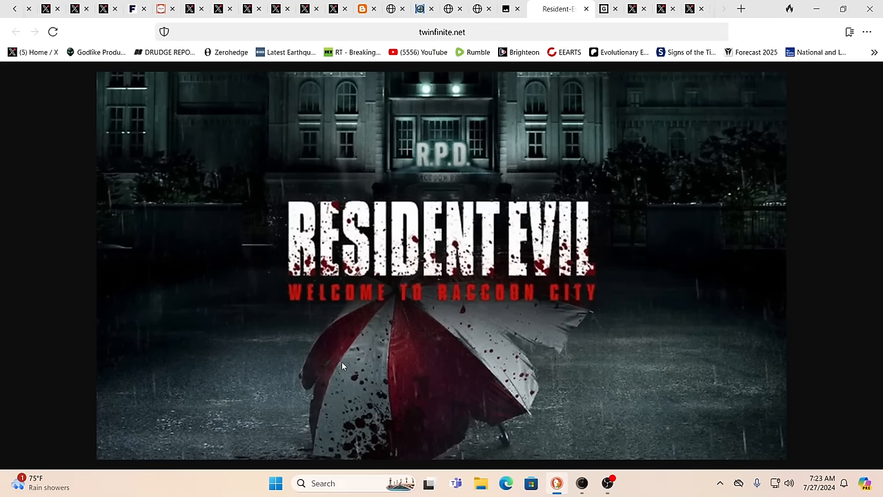
mouse_move(414, 364)
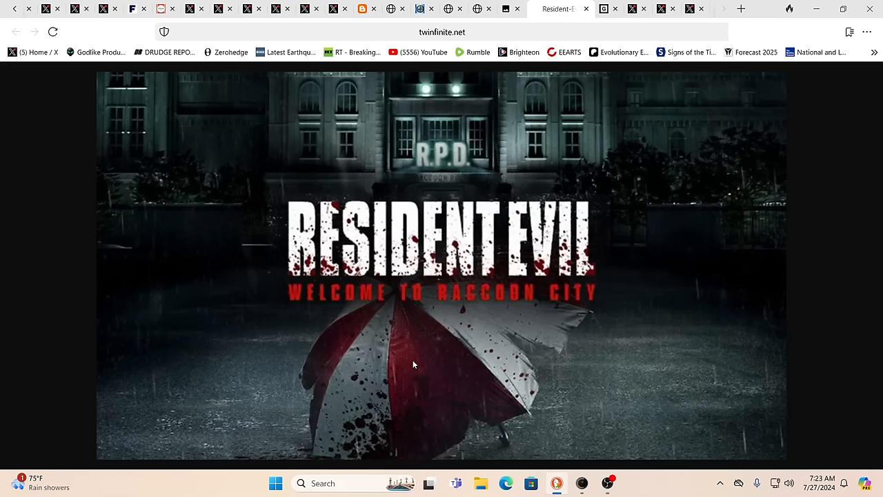
mouse_move(465, 227)
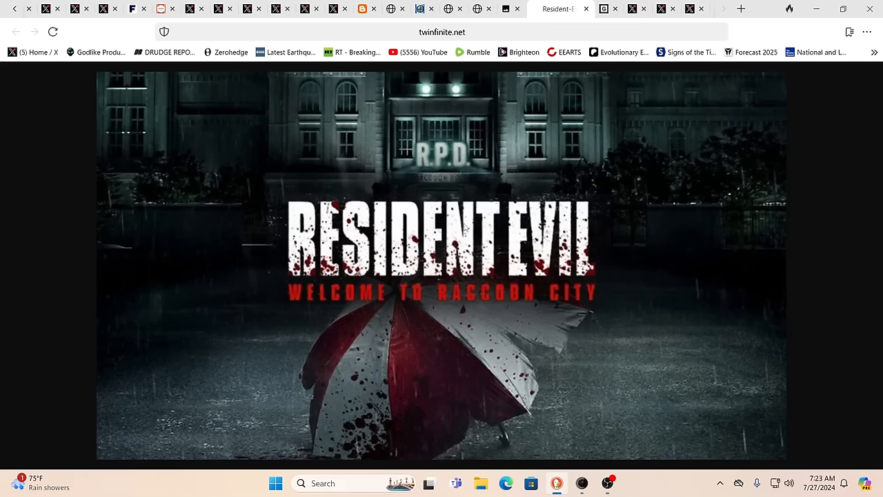
mouse_move(526, 70)
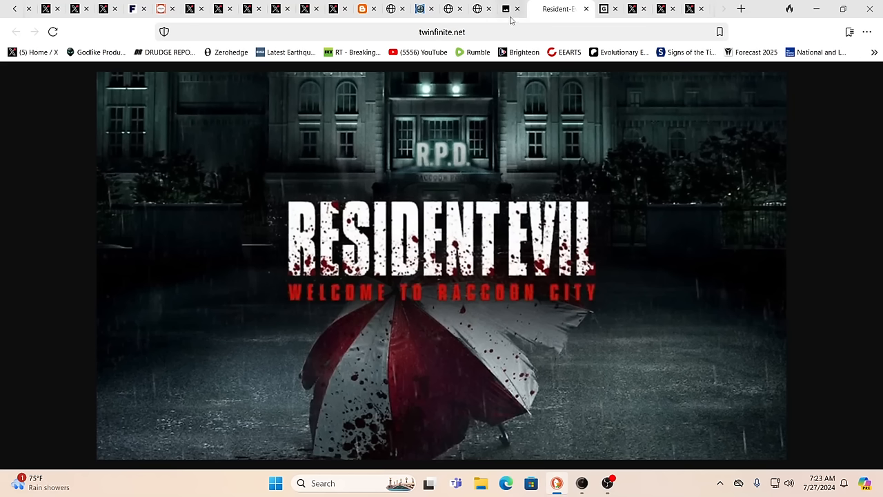
mouse_move(511, 9)
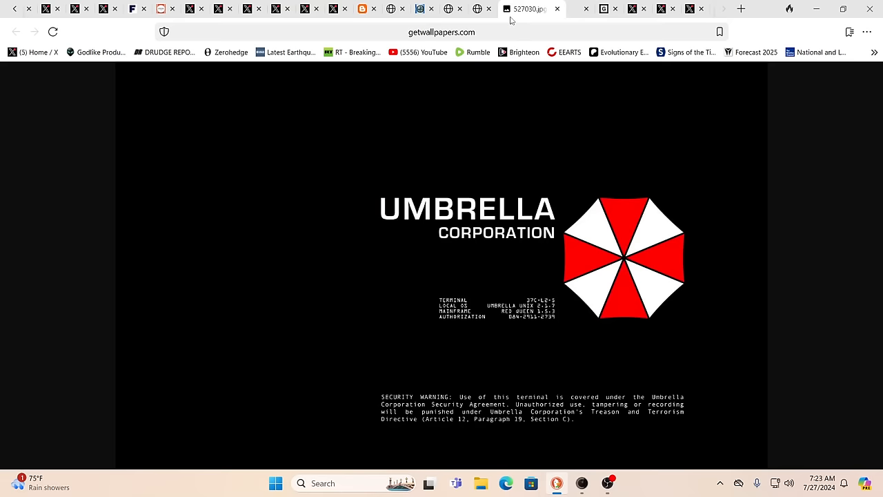
mouse_move(549, 234)
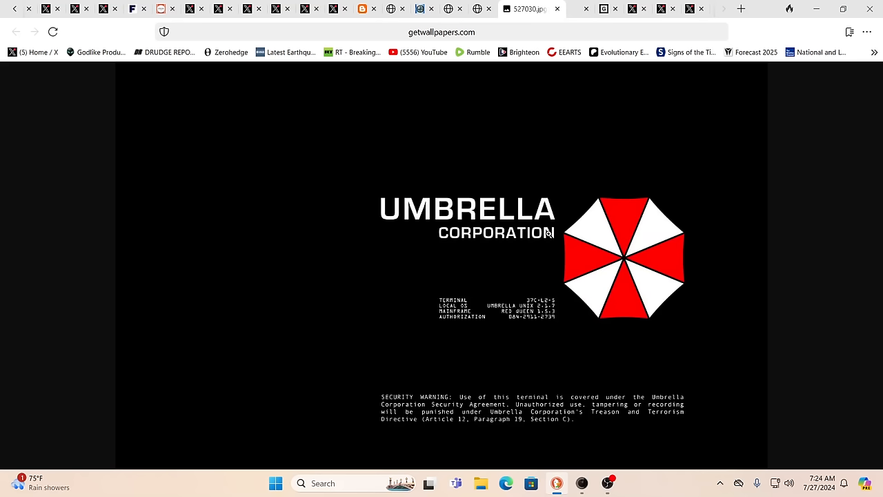
mouse_move(533, 148)
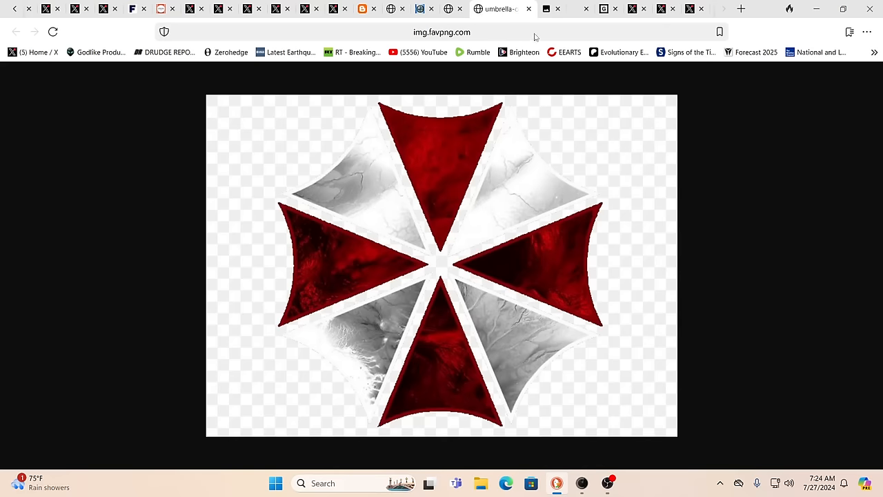
Switch to the img.favpng.com tab showing the red-and-white Umbrella logo.
left_click(524, 8)
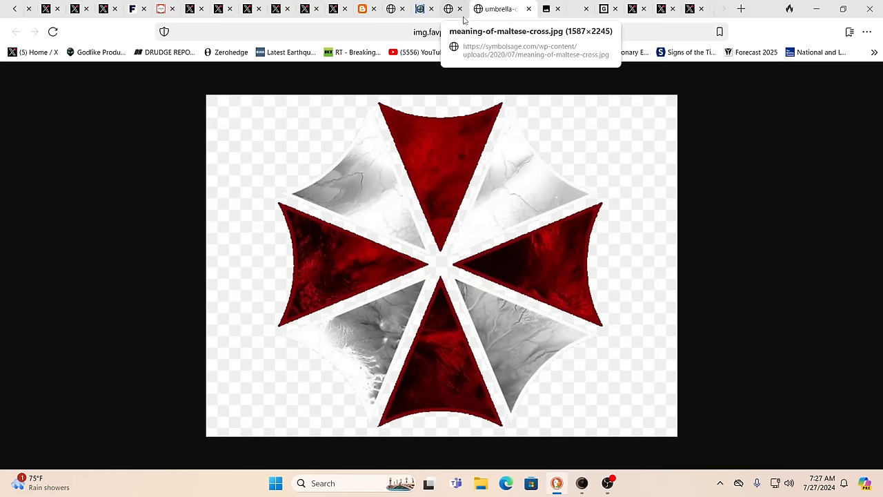
mouse_move(397, 118)
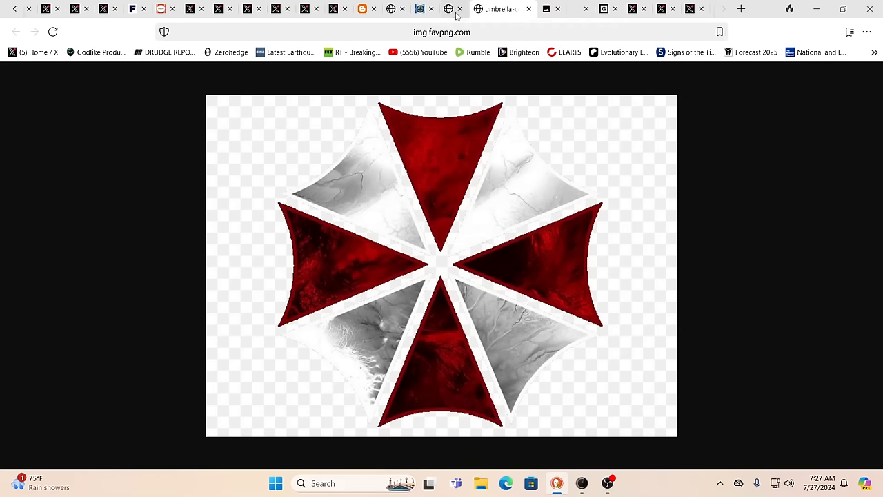
Switch to the symbolsage.com tab with the Maltese Cross meaning infographic.
left_click(472, 8)
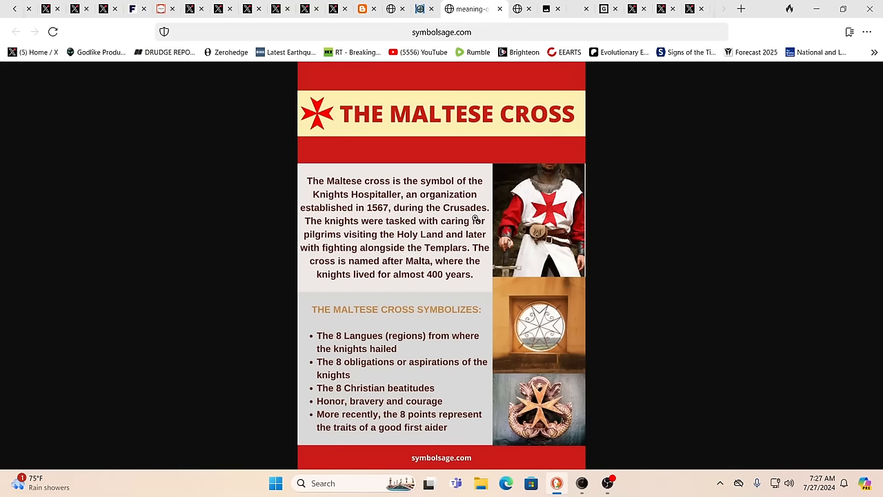
mouse_move(578, 223)
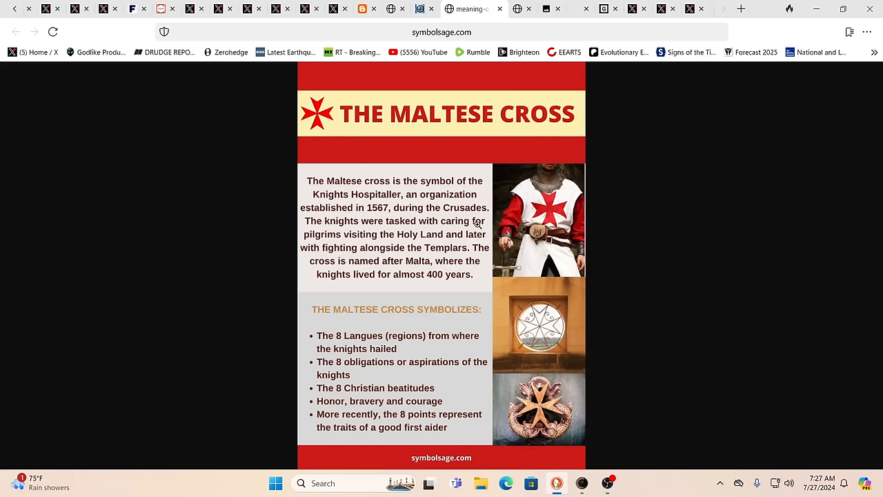
mouse_move(509, 242)
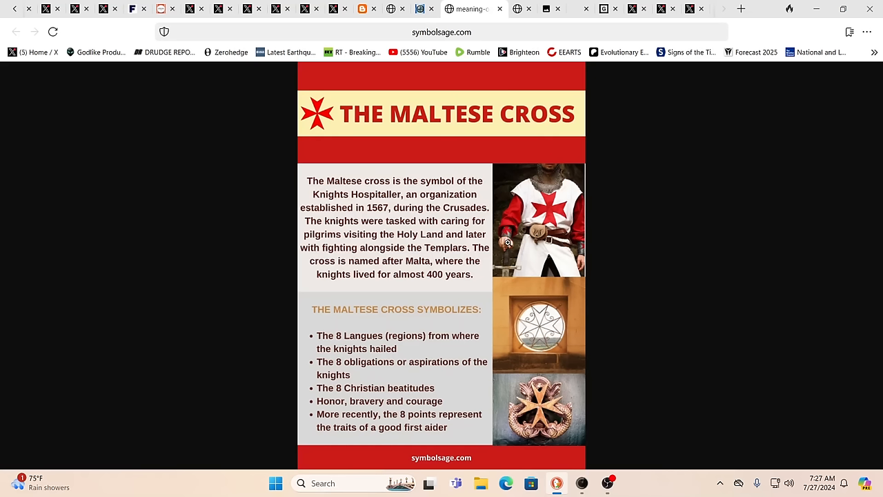
mouse_move(518, 246)
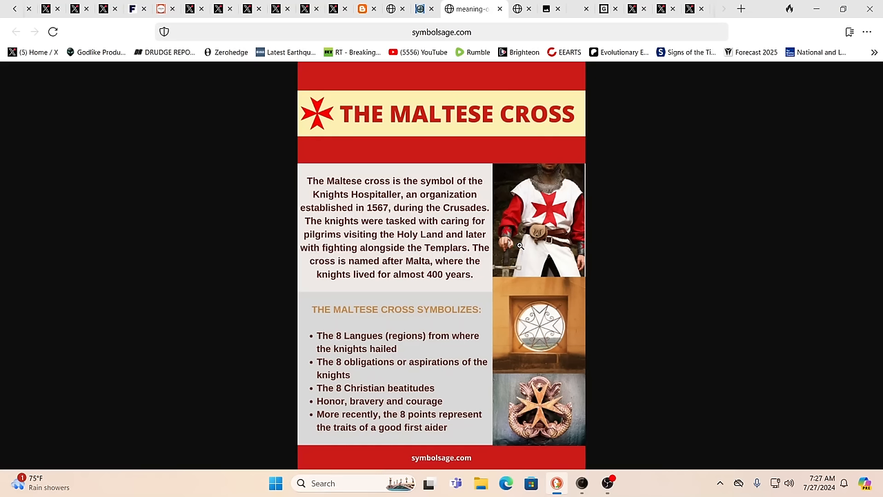
mouse_move(570, 253)
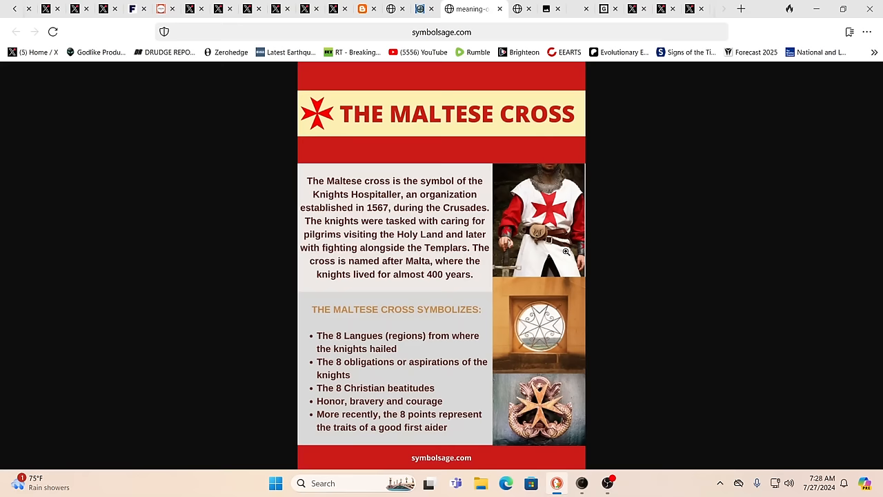
mouse_move(552, 228)
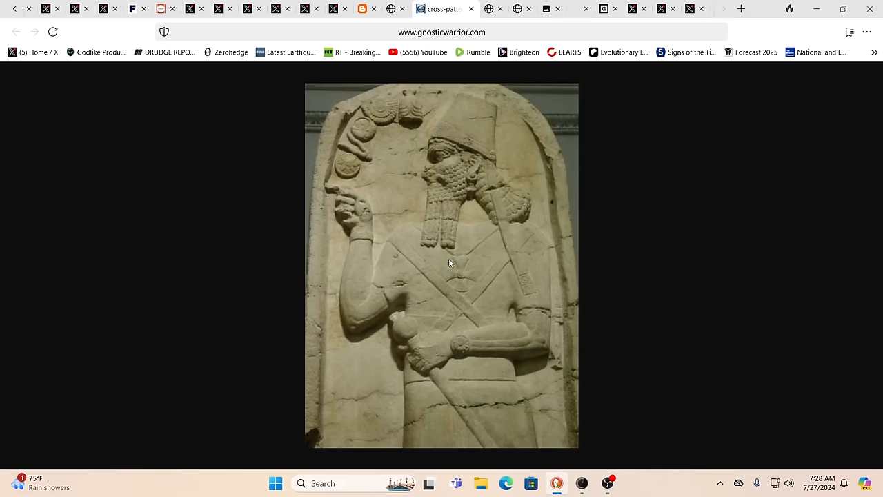
mouse_move(429, 269)
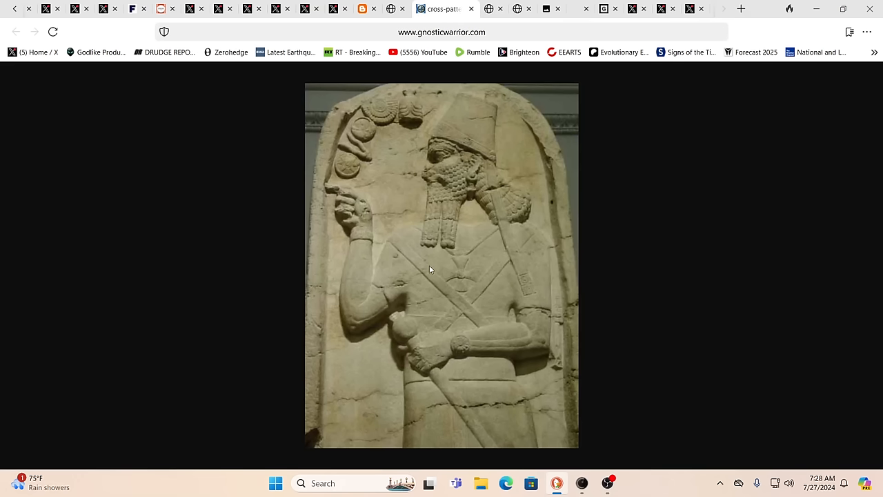
mouse_move(458, 266)
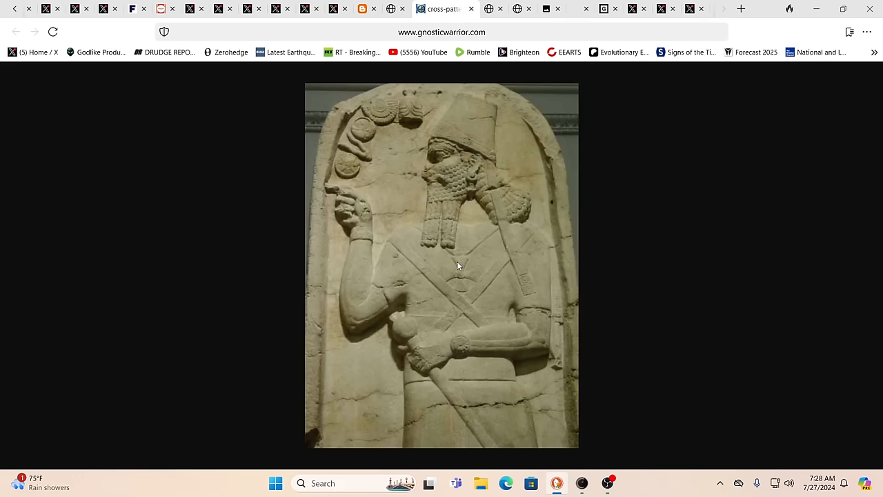
mouse_move(449, 278)
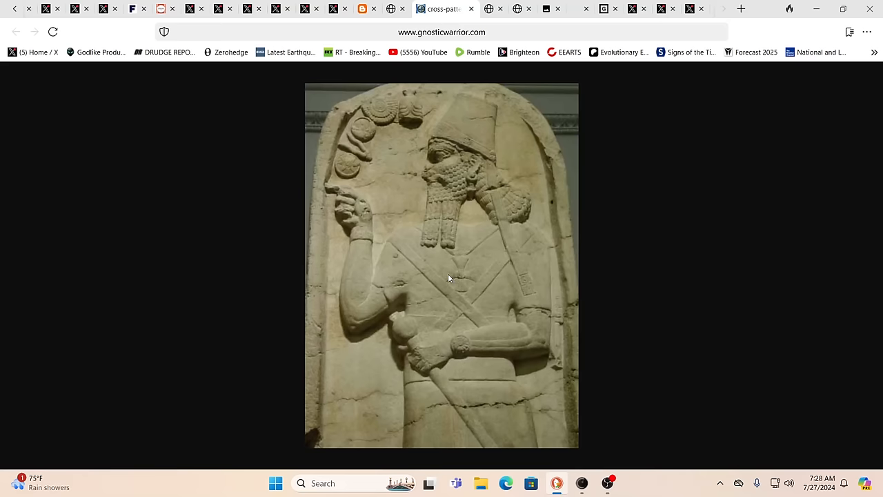
mouse_move(397, 116)
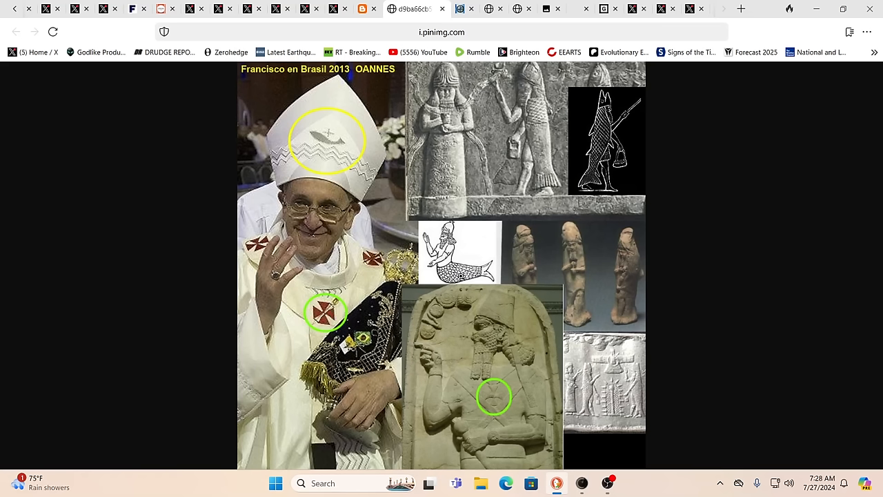
mouse_move(587, 250)
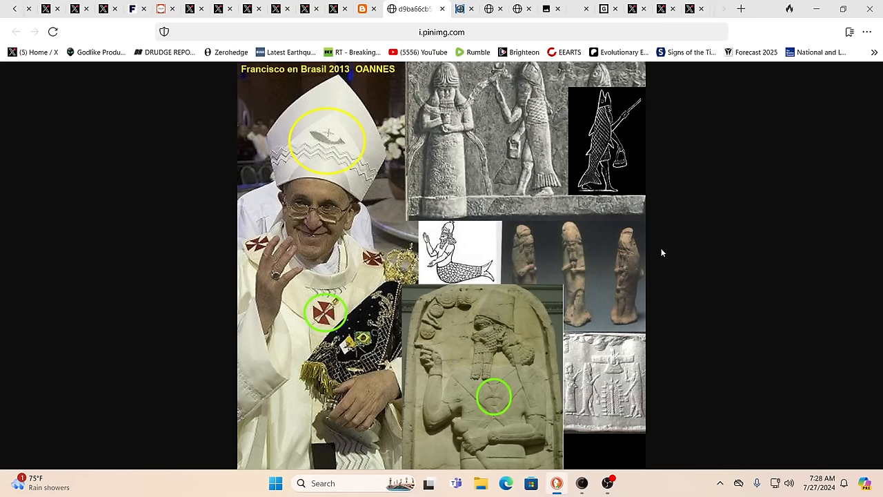
mouse_move(654, 252)
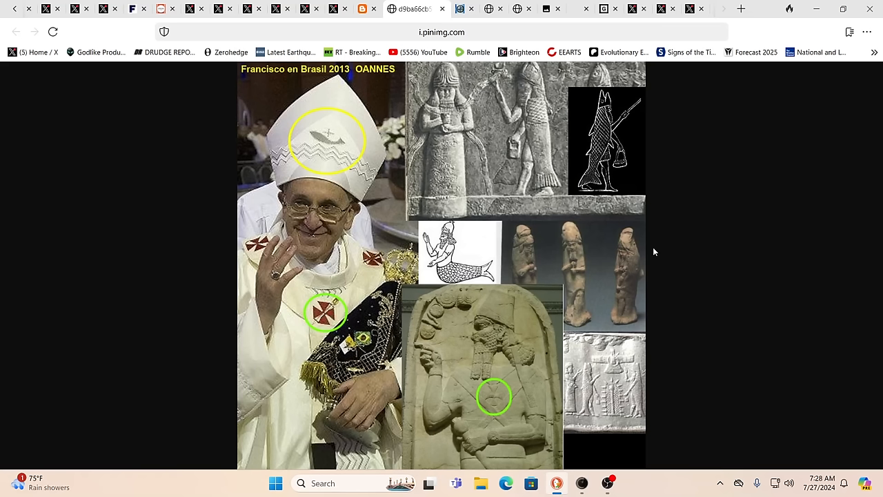
mouse_move(651, 250)
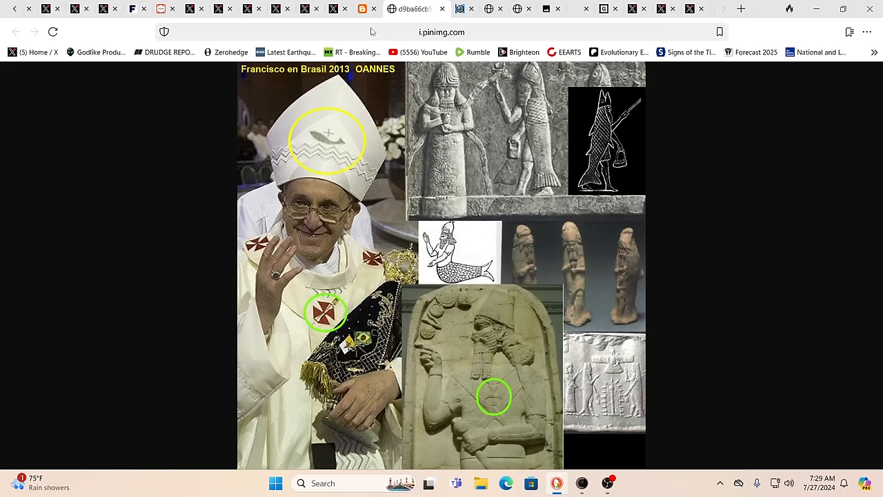
mouse_move(306, 332)
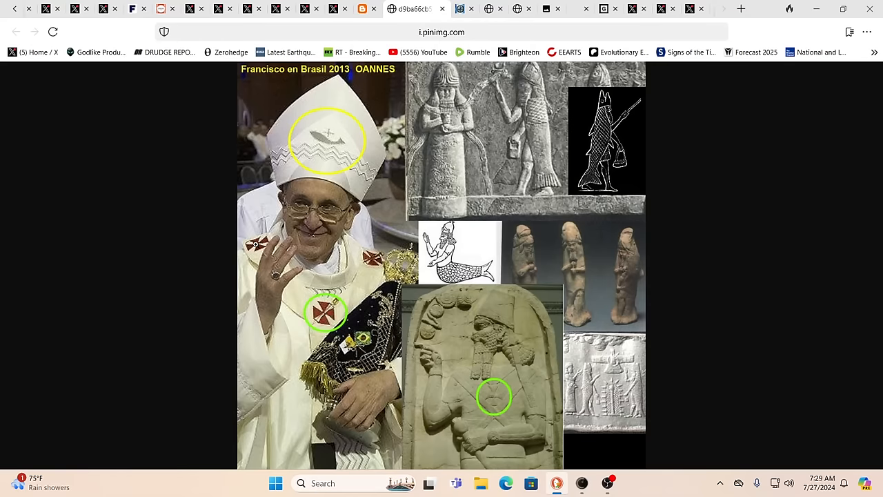
mouse_move(495, 393)
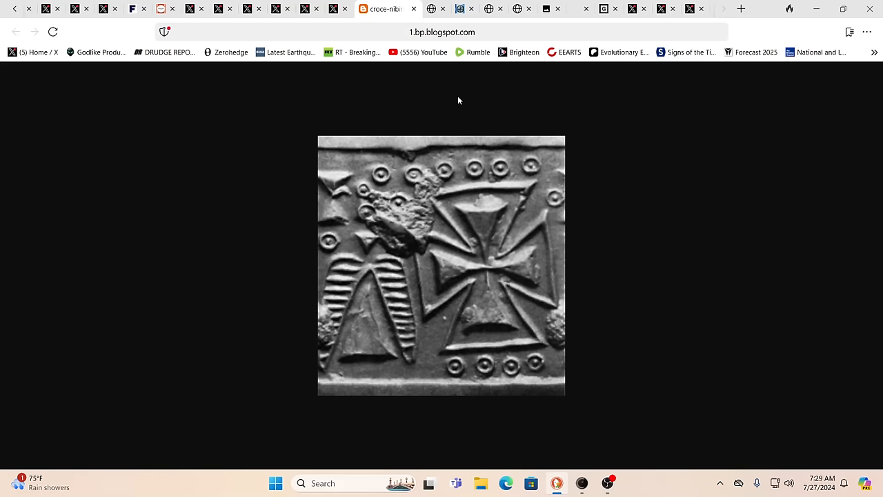
mouse_move(497, 248)
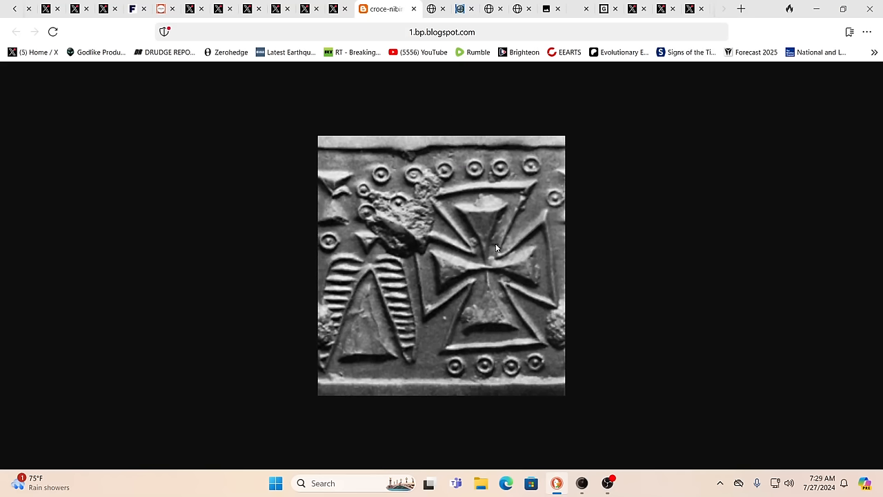
mouse_move(488, 221)
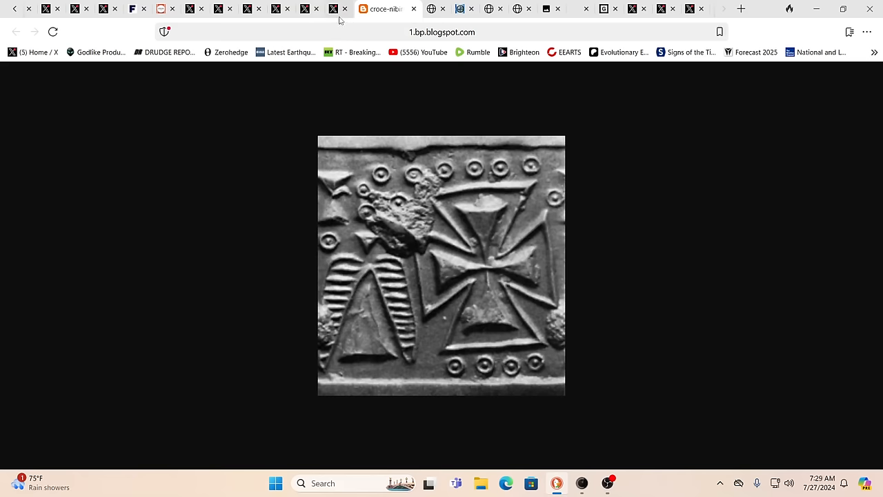
mouse_move(338, 9)
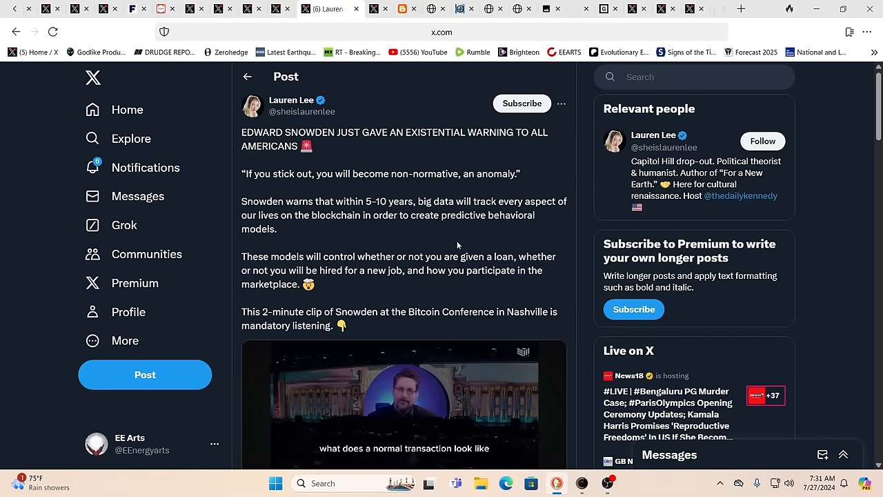
Scroll down the Concerned Citizen post about hand gestures during Netanyahu's speech.
scroll("down", 3)
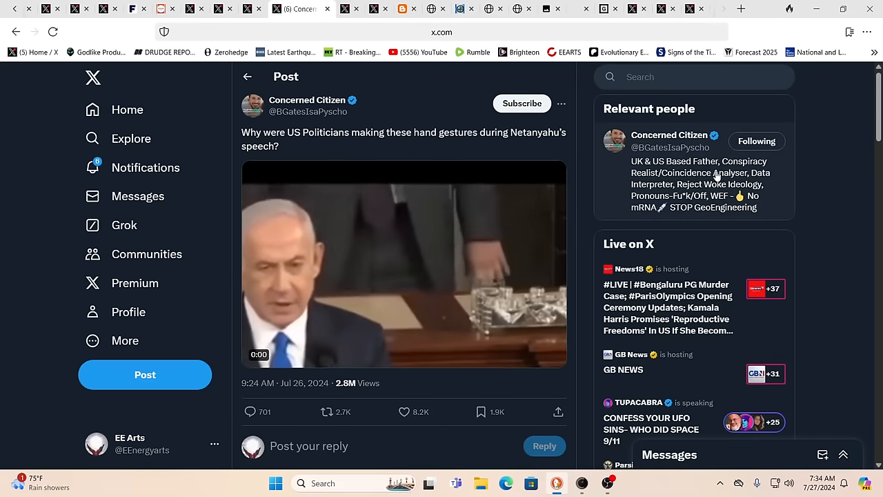
left_click(404, 265)
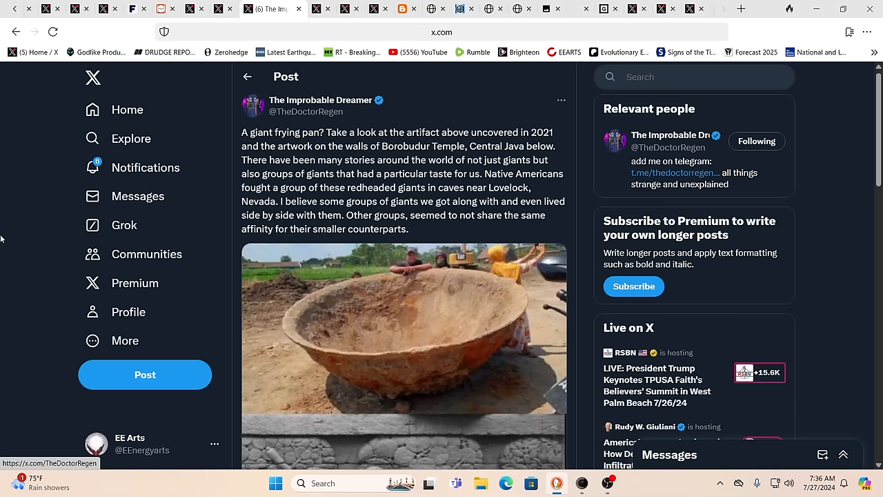
mouse_move(2, 207)
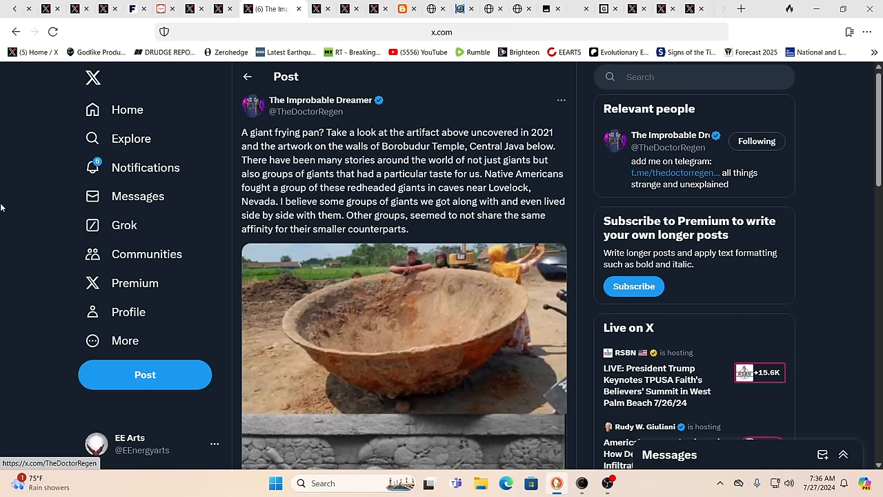
mouse_move(449, 264)
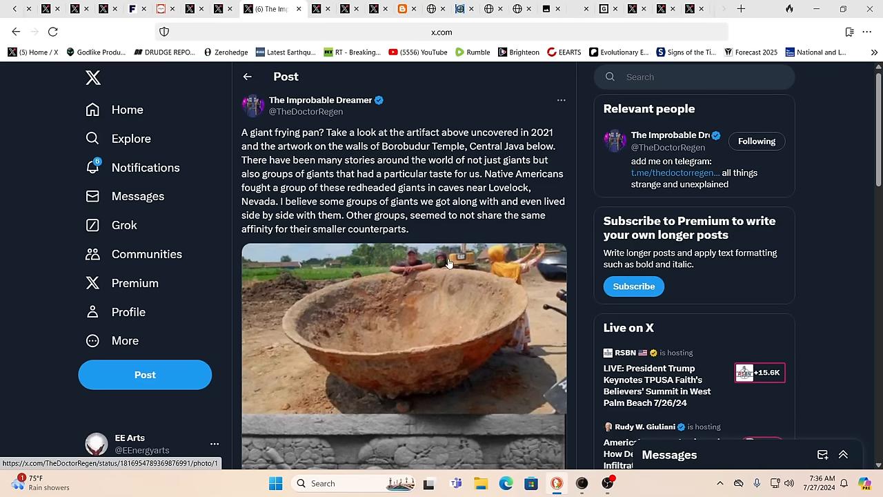
mouse_move(460, 285)
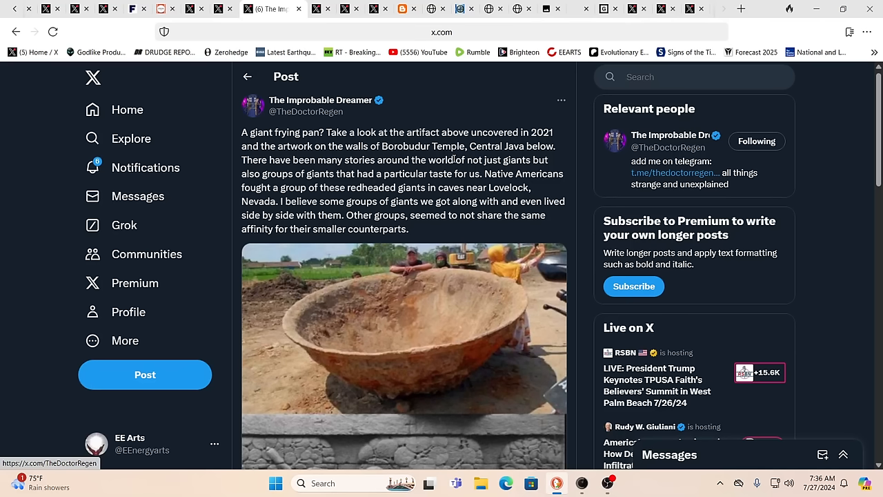
mouse_move(433, 177)
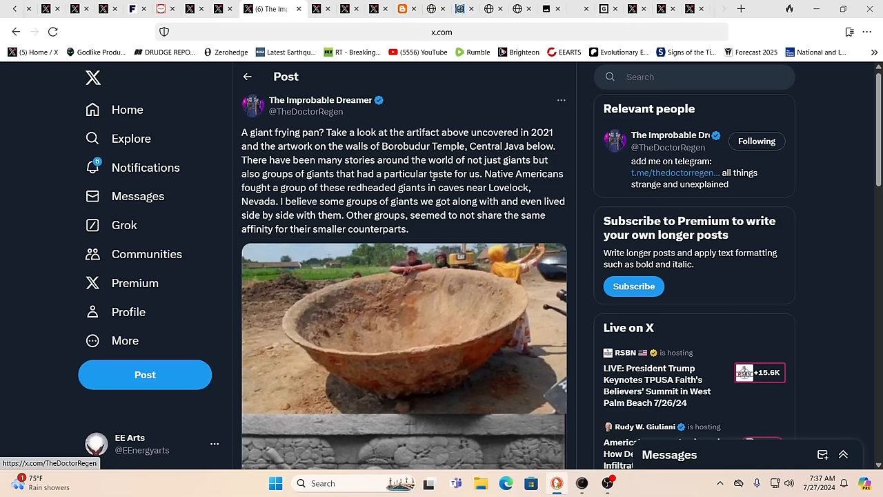
mouse_move(577, 206)
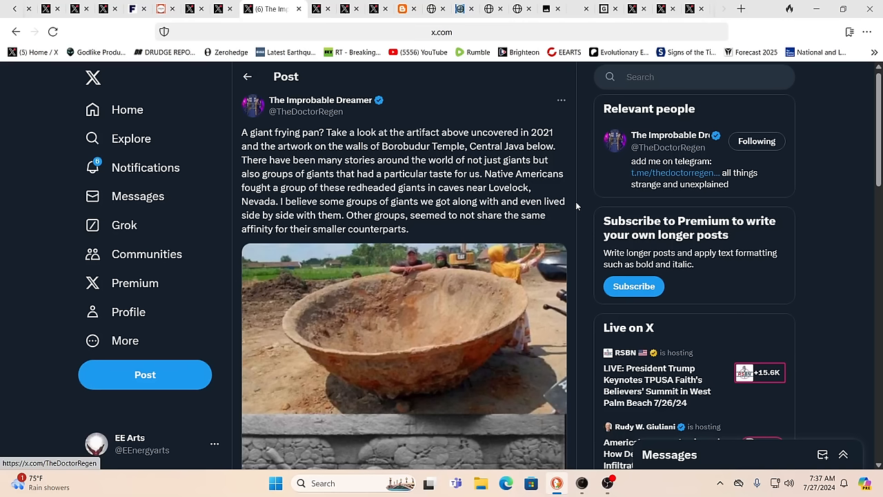
mouse_move(627, 207)
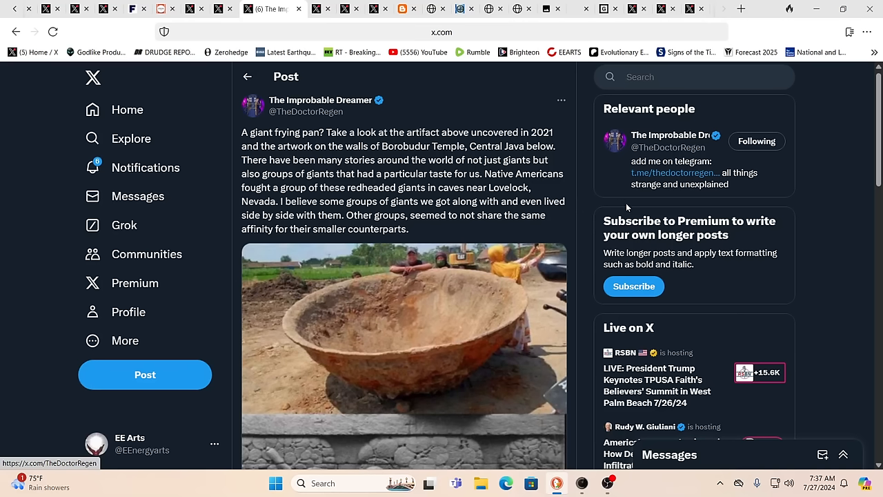
mouse_move(868, 200)
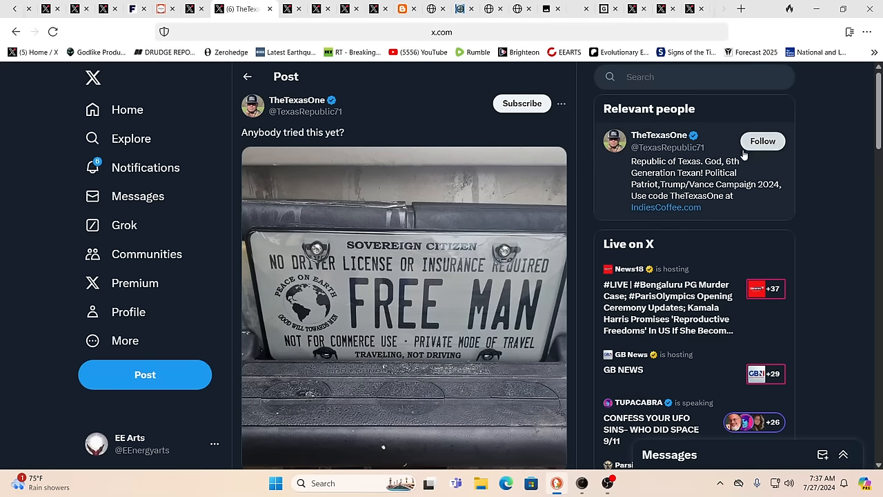
mouse_move(841, 159)
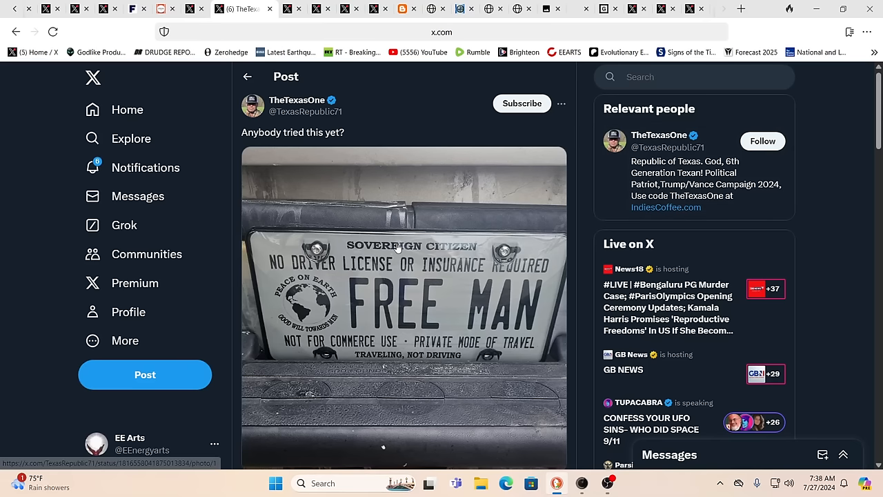
mouse_move(434, 271)
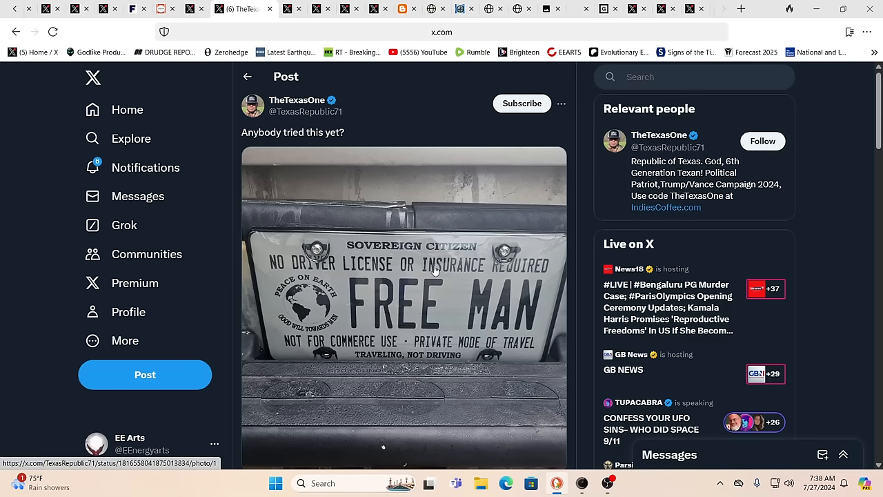
mouse_move(318, 317)
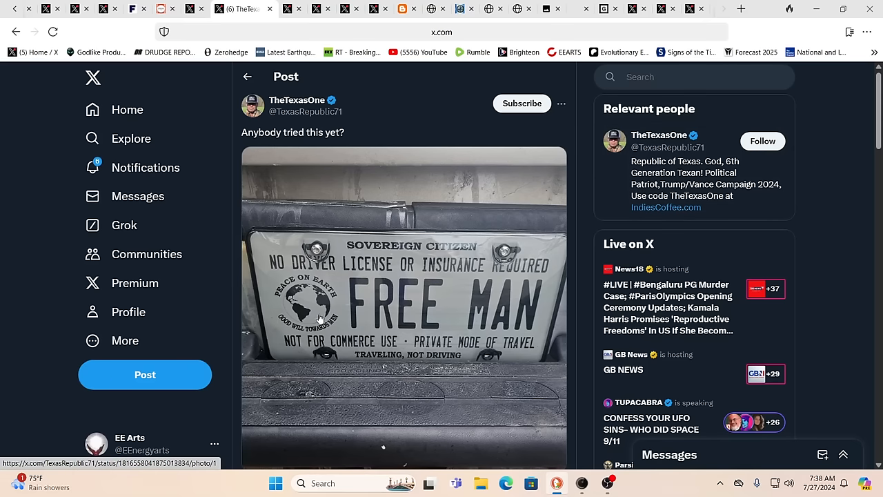
mouse_move(324, 347)
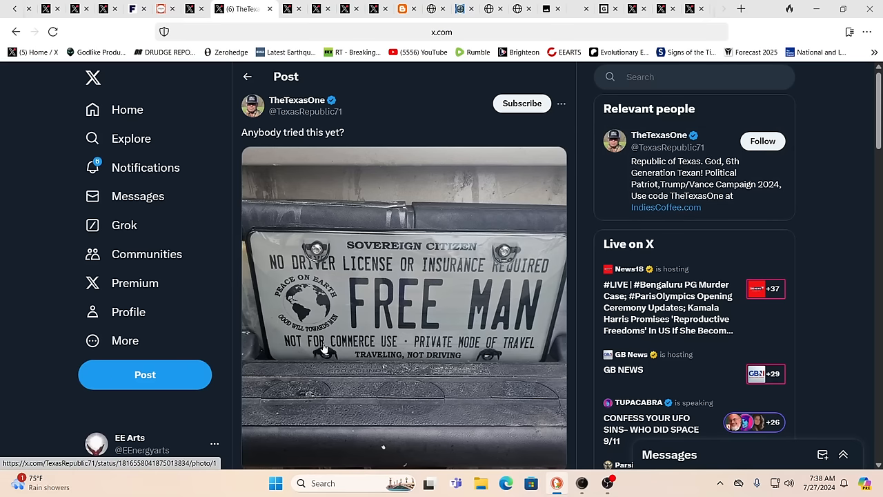
mouse_move(448, 356)
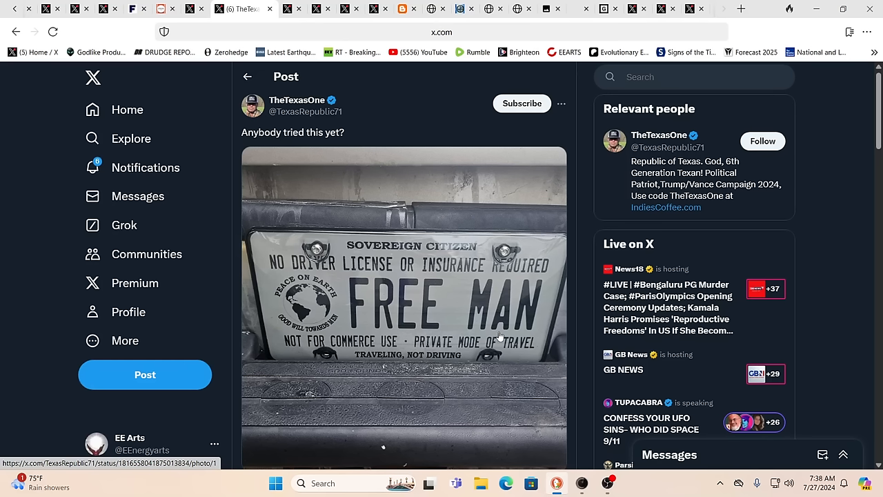
mouse_move(747, 162)
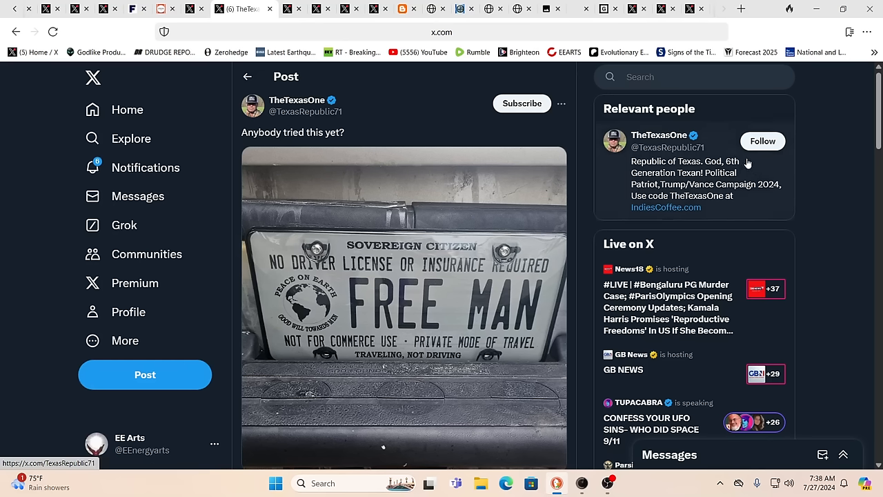
left_click(762, 141)
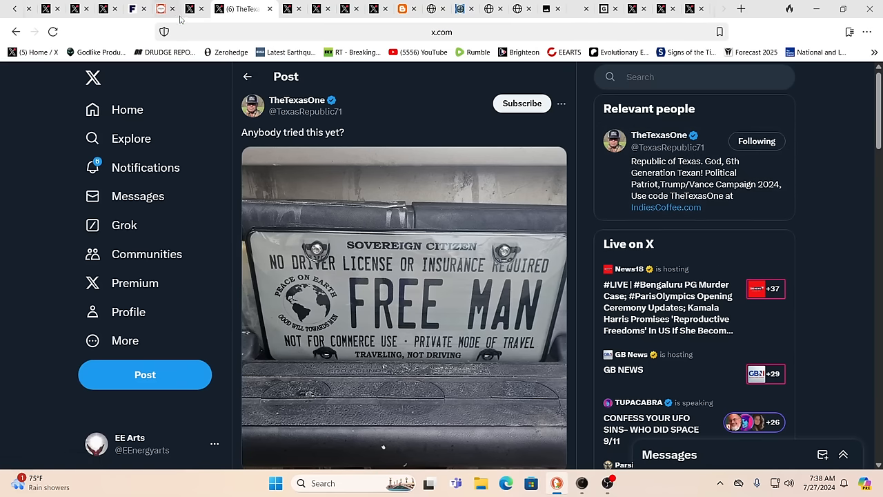
mouse_move(195, 8)
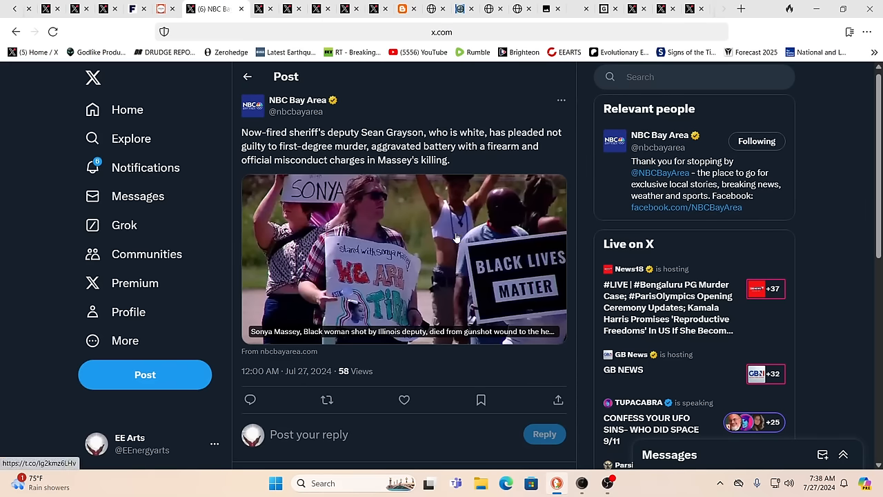
mouse_move(473, 396)
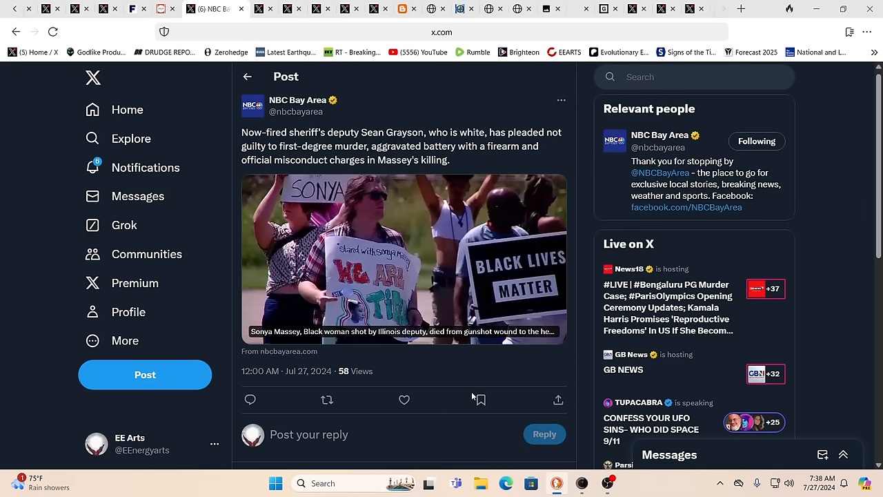
mouse_move(459, 393)
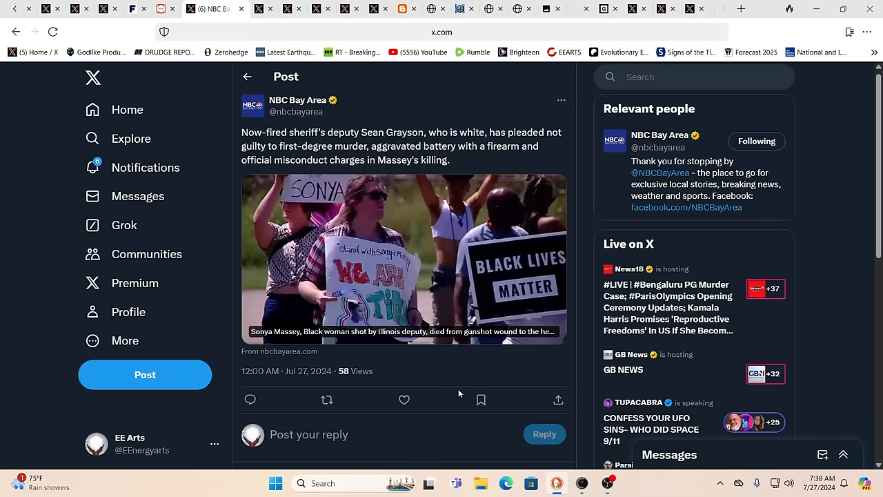
mouse_move(481, 400)
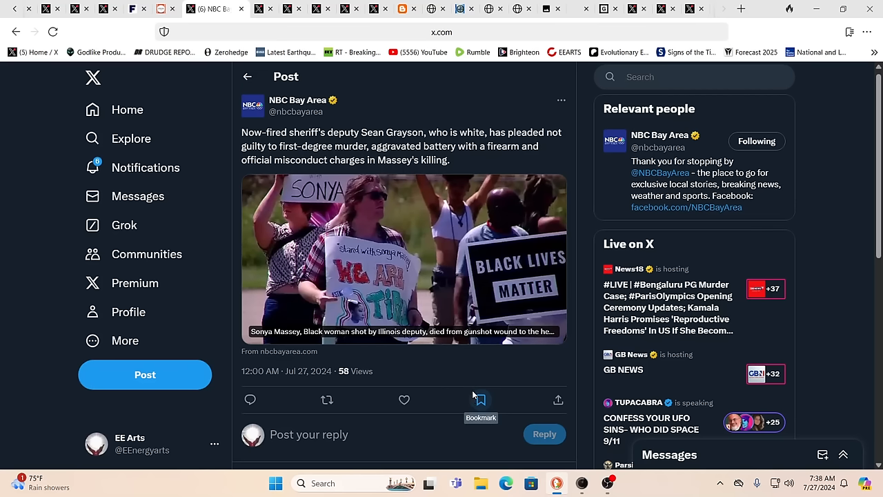
mouse_move(480, 399)
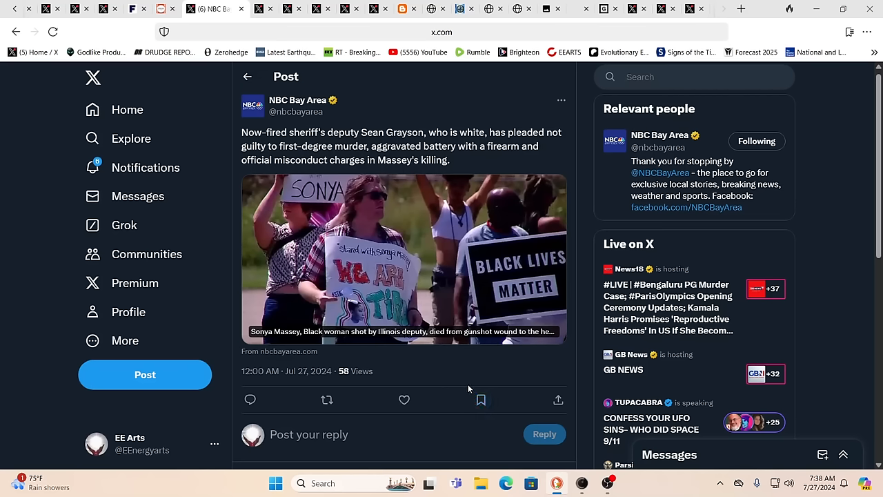
mouse_move(349, 367)
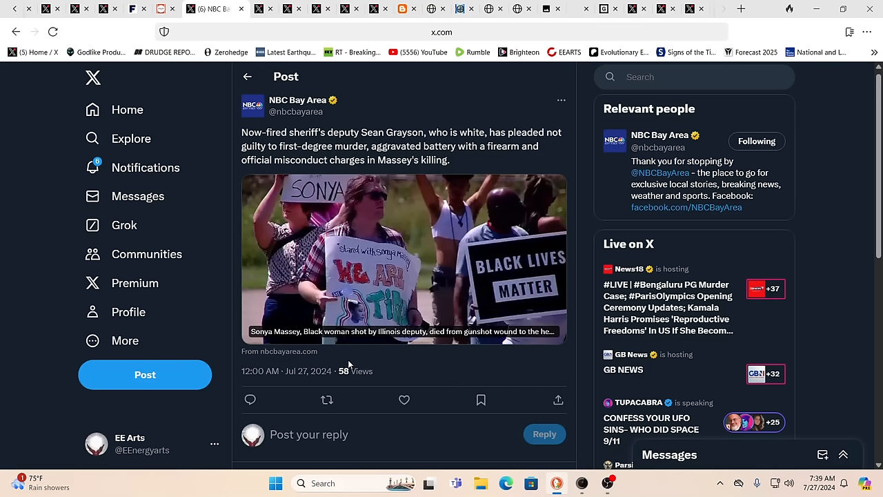
mouse_move(371, 349)
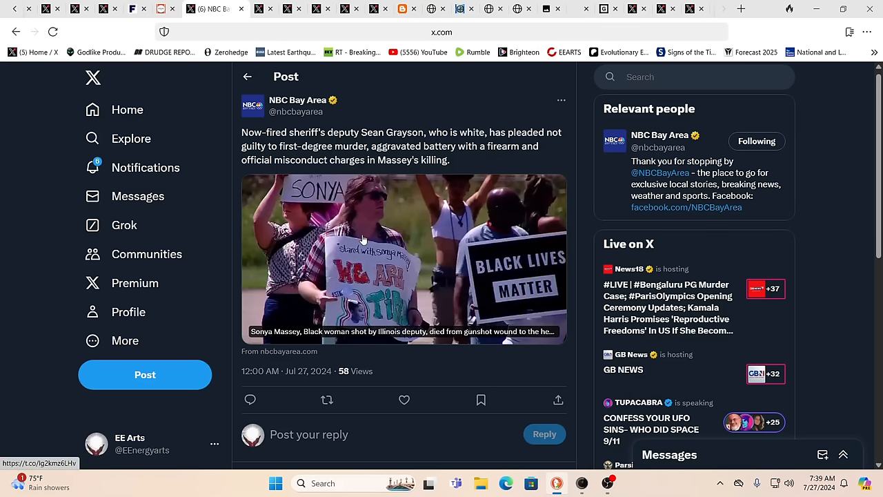
mouse_move(386, 254)
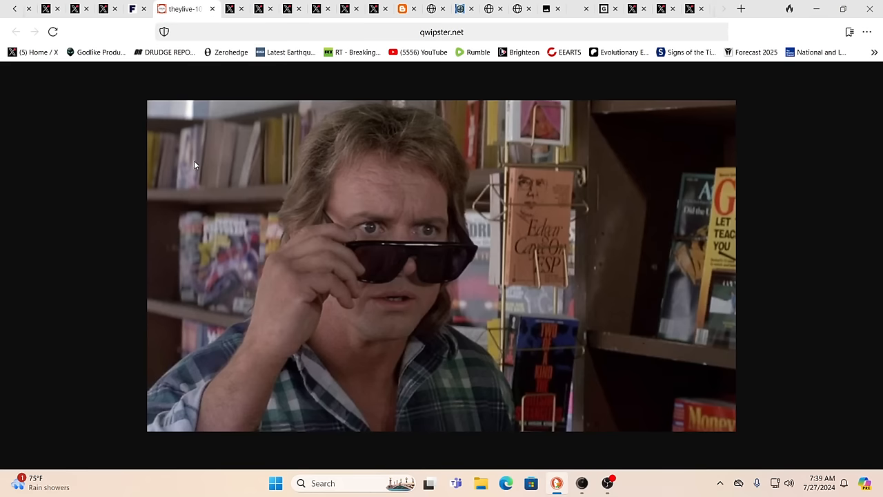
mouse_move(177, 91)
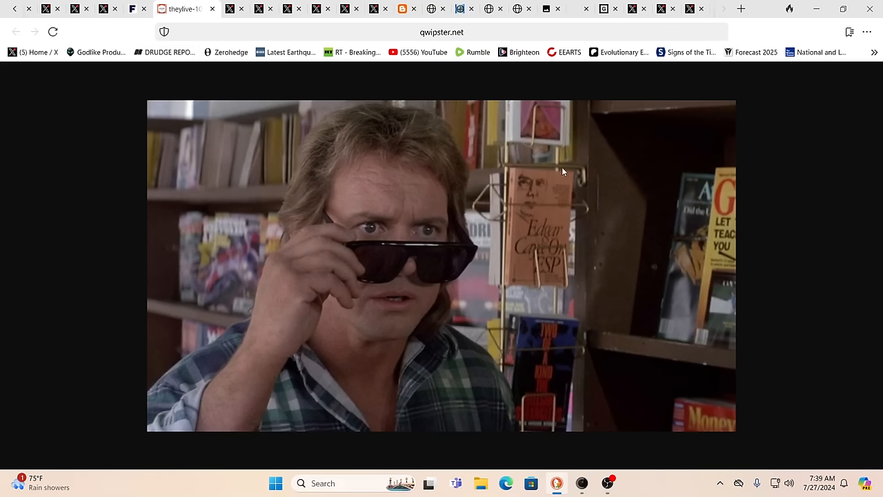
mouse_move(425, 271)
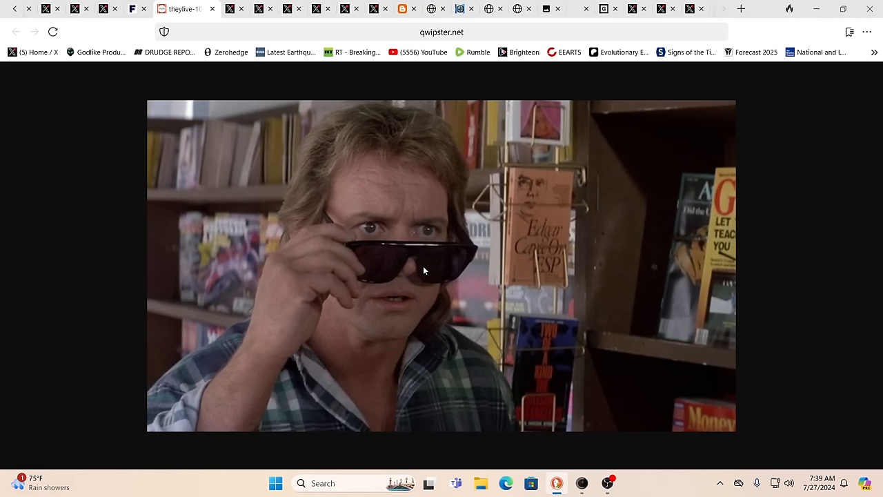
mouse_move(552, 293)
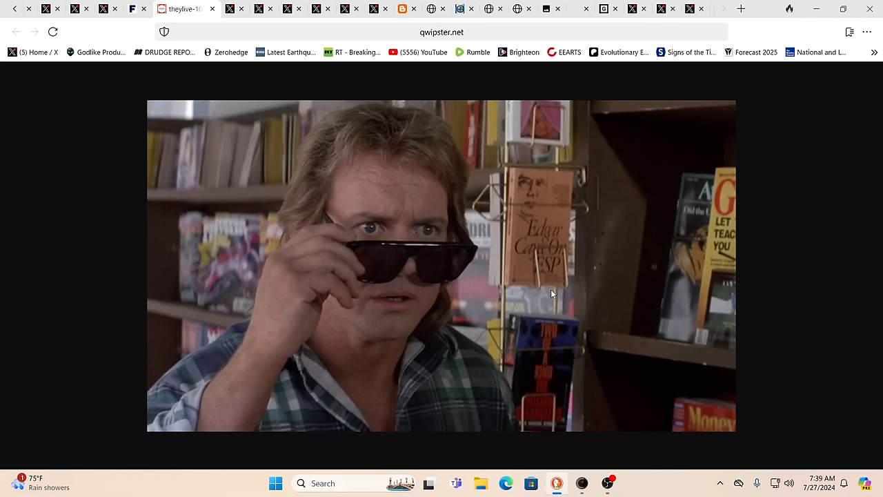
mouse_move(188, 144)
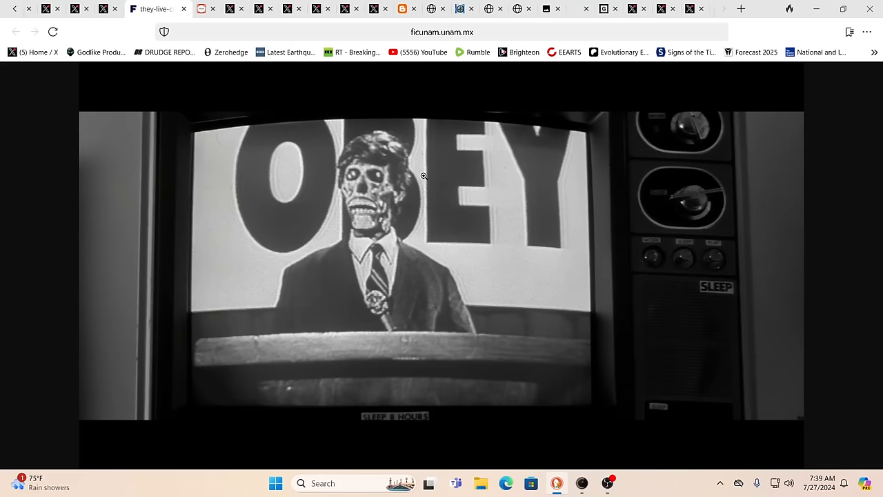
mouse_move(647, 192)
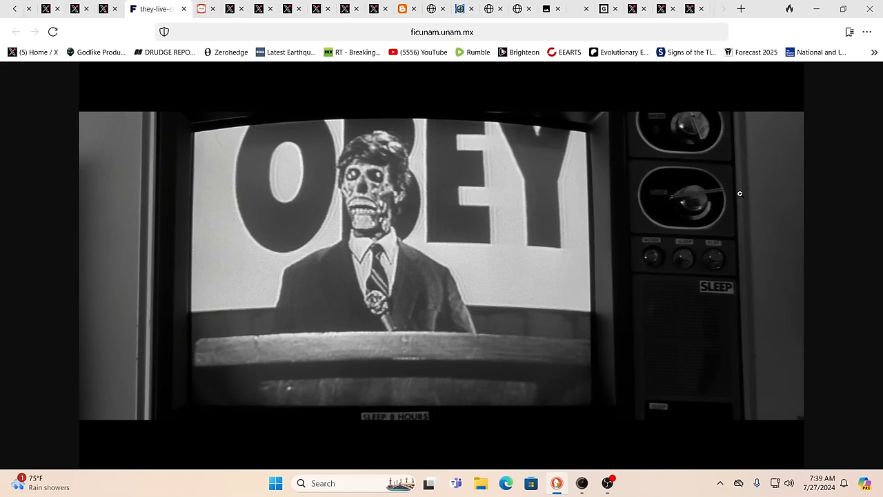
mouse_move(536, 316)
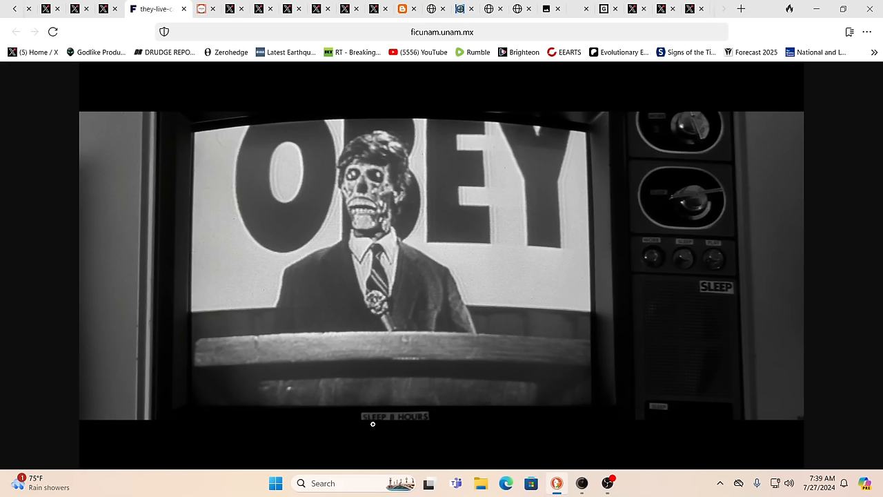
mouse_move(412, 202)
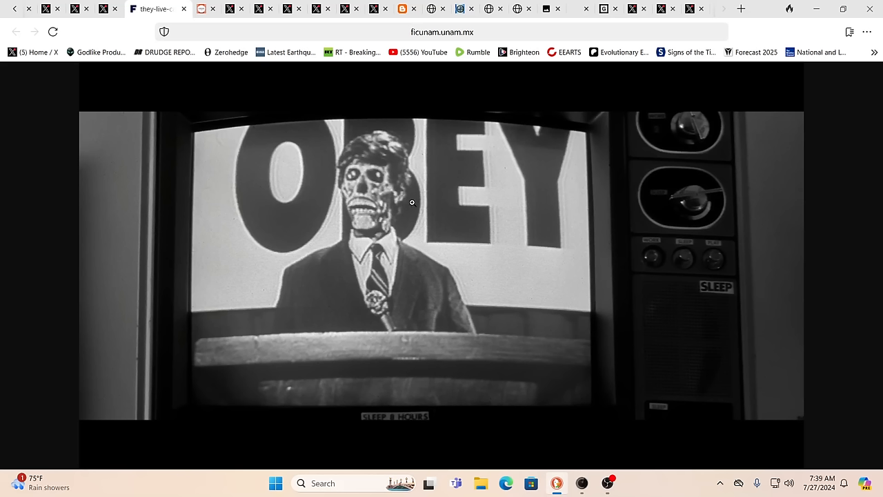
mouse_move(212, 202)
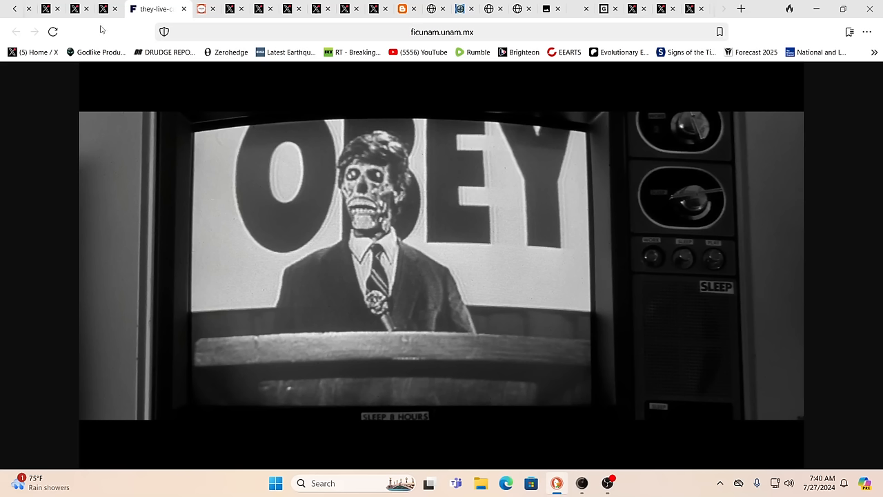
Switch to the Nature is Amazing post about the Sorvagsvatn lake.
left_click(120, 8)
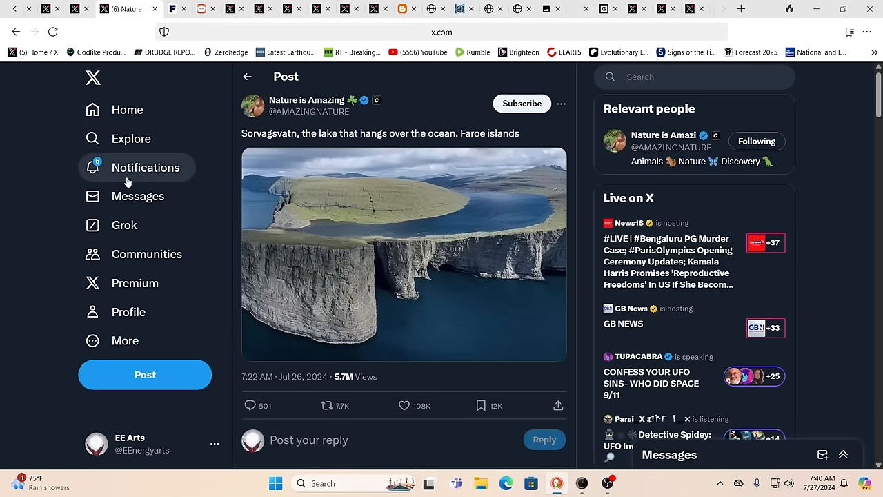
mouse_move(2, 213)
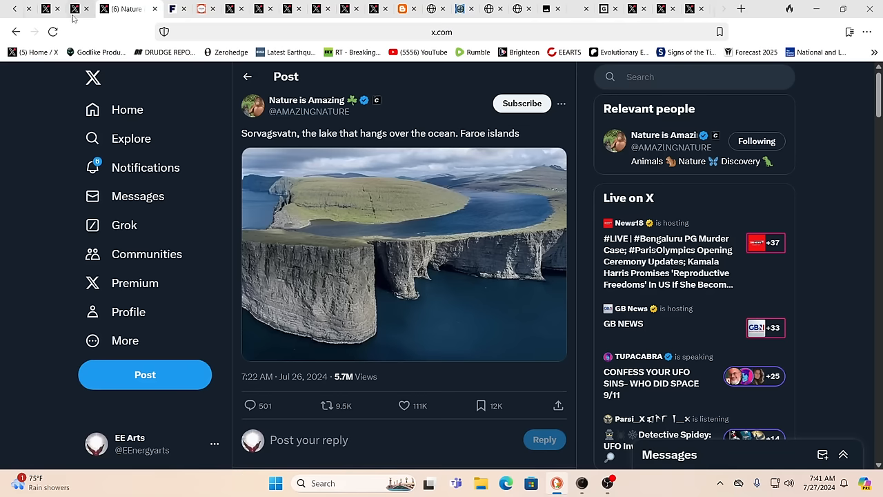
mouse_move(76, 8)
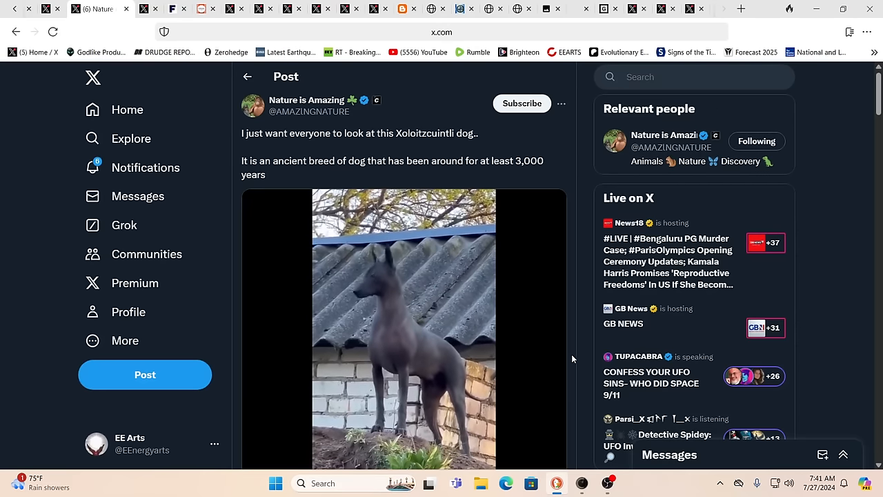
mouse_move(562, 357)
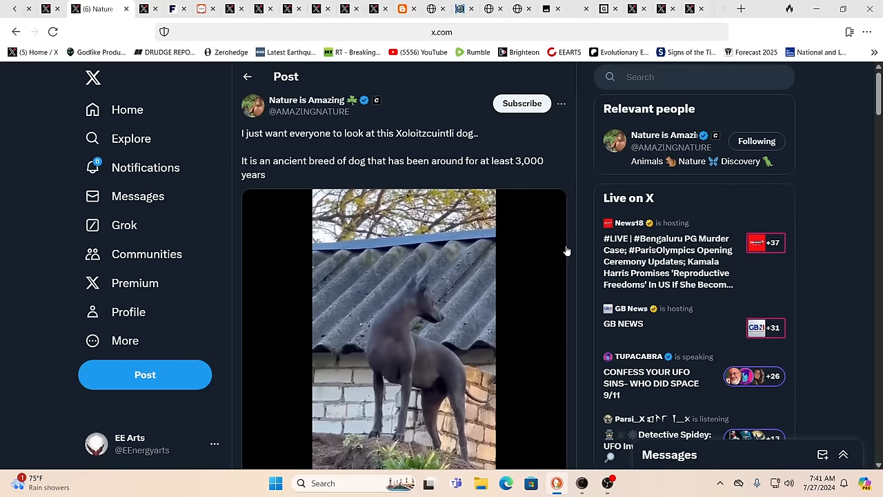
Scroll down to the Xoloitzcuintli rooftop dog video and play it.
scroll("down", 3)
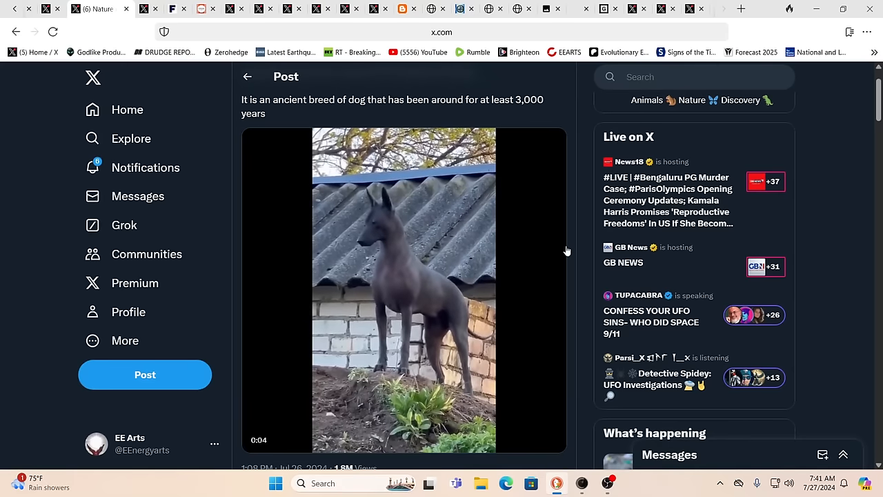
left_click(404, 286)
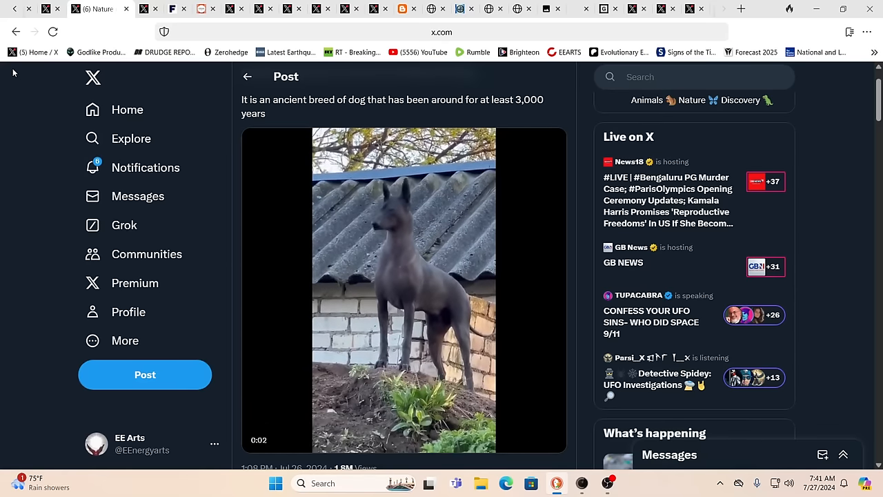
mouse_move(50, 8)
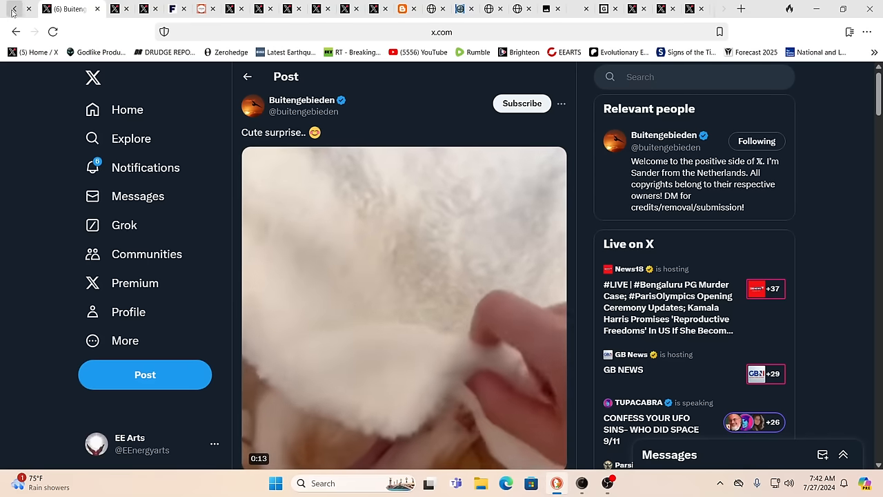
Switch to the Evolutionary Energy Arts Patreon tab.
left_click(97, 8)
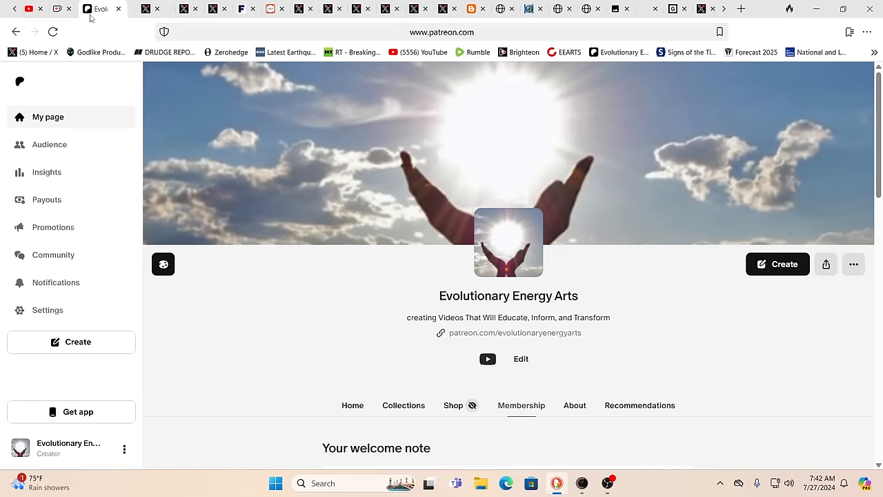